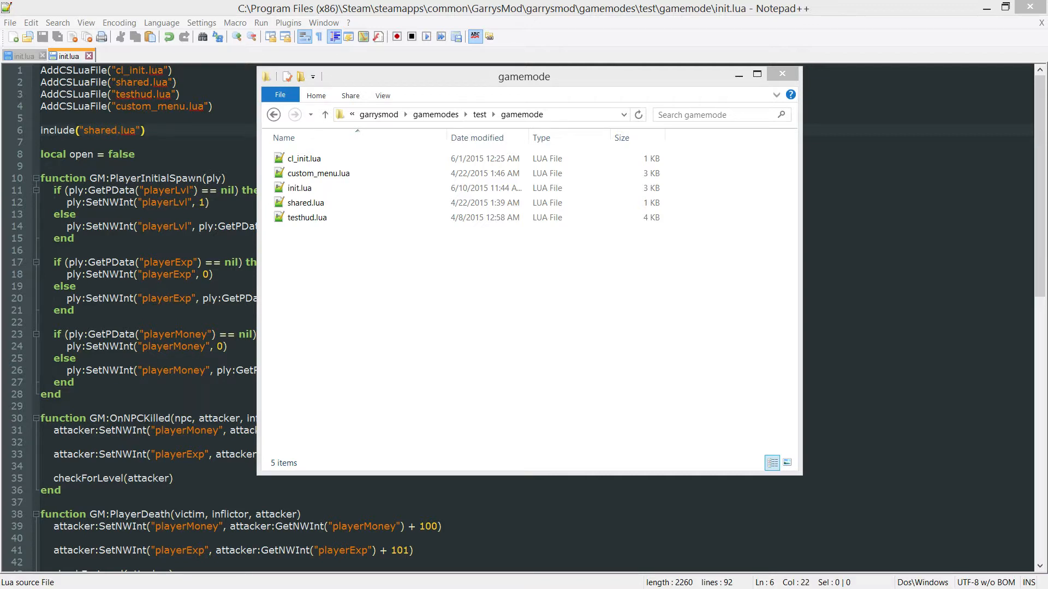
# - Add a new text document named concommands.lua in the gamemode folder, accepting the extension change
pyautogui.click(306, 202)
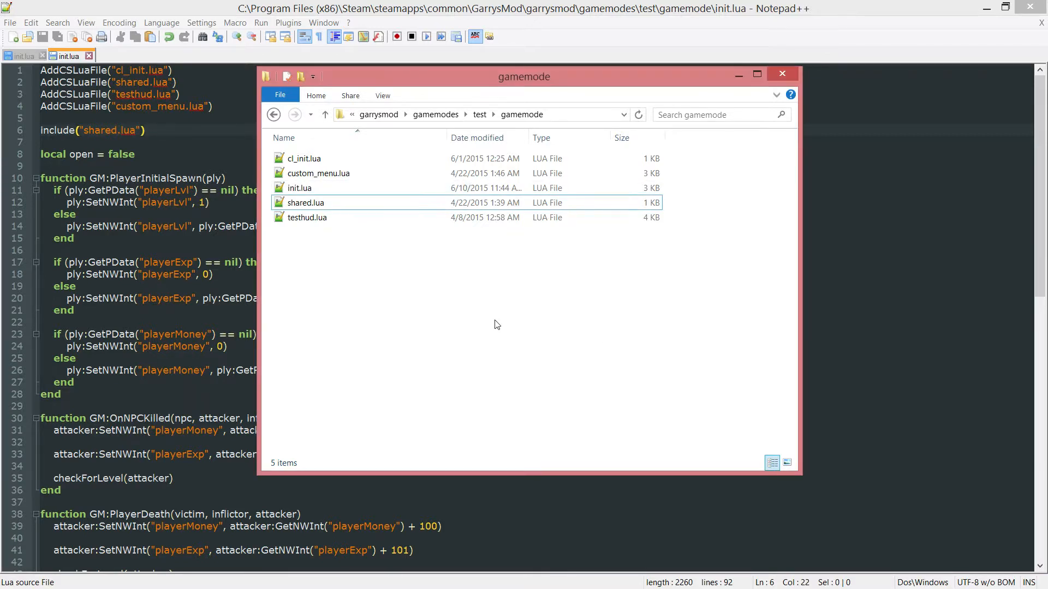
pyautogui.moveTo(401, 271)
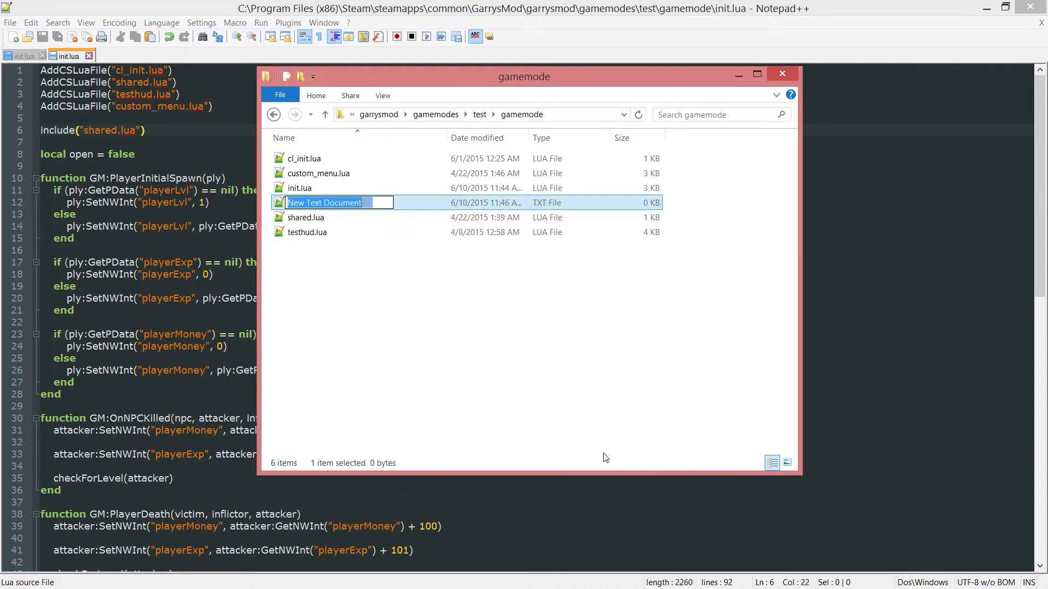
pyautogui.write('concommands.lua')
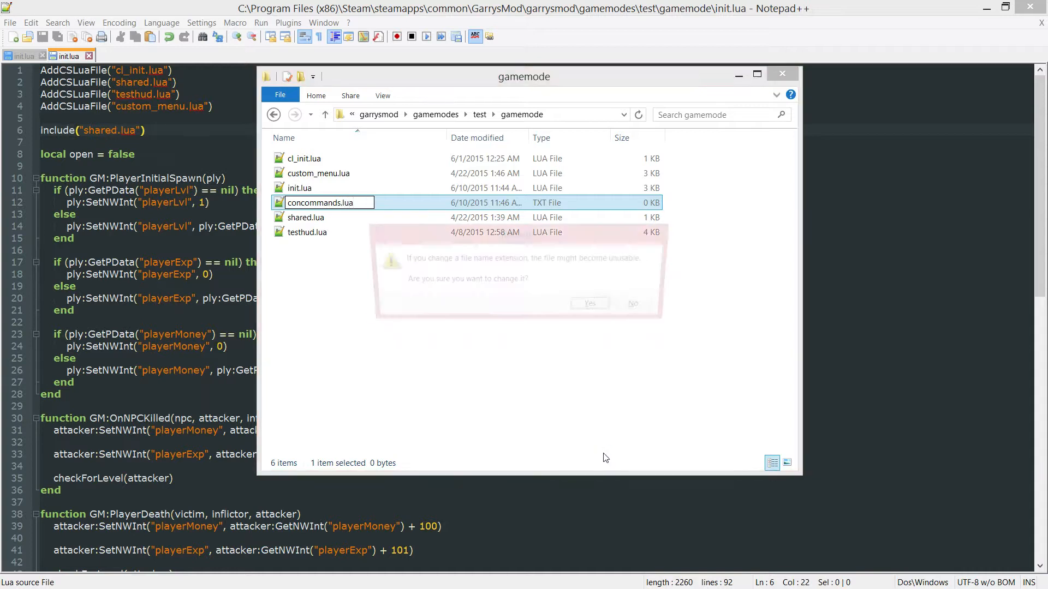
pyautogui.click(587, 303)
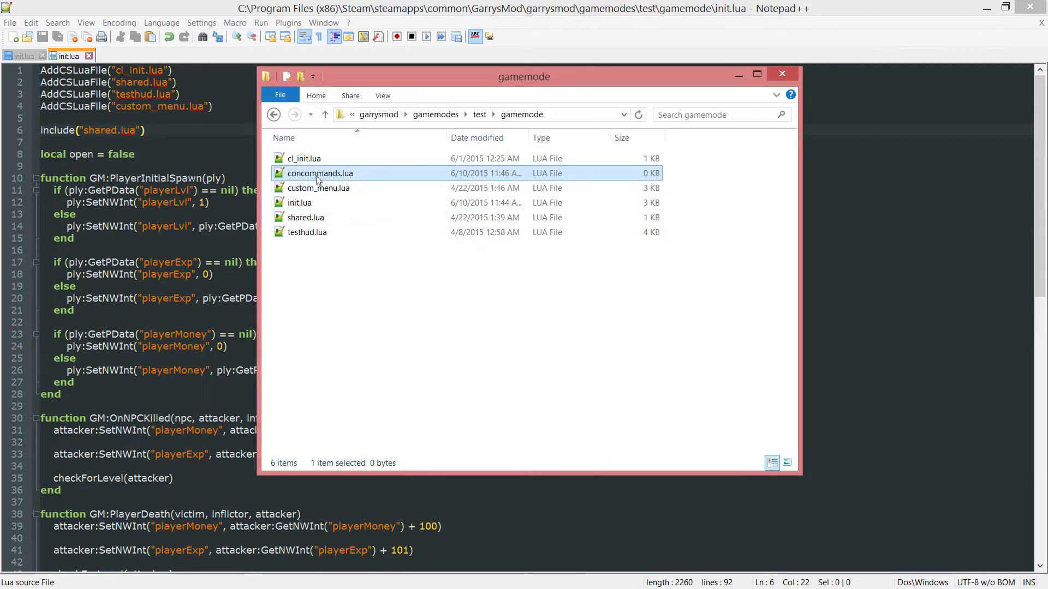
# - Open concommands.lua in Notepad++, glance at the ammo_dispenser init.lua tab, then return
pyautogui.doubleClick(320, 173)
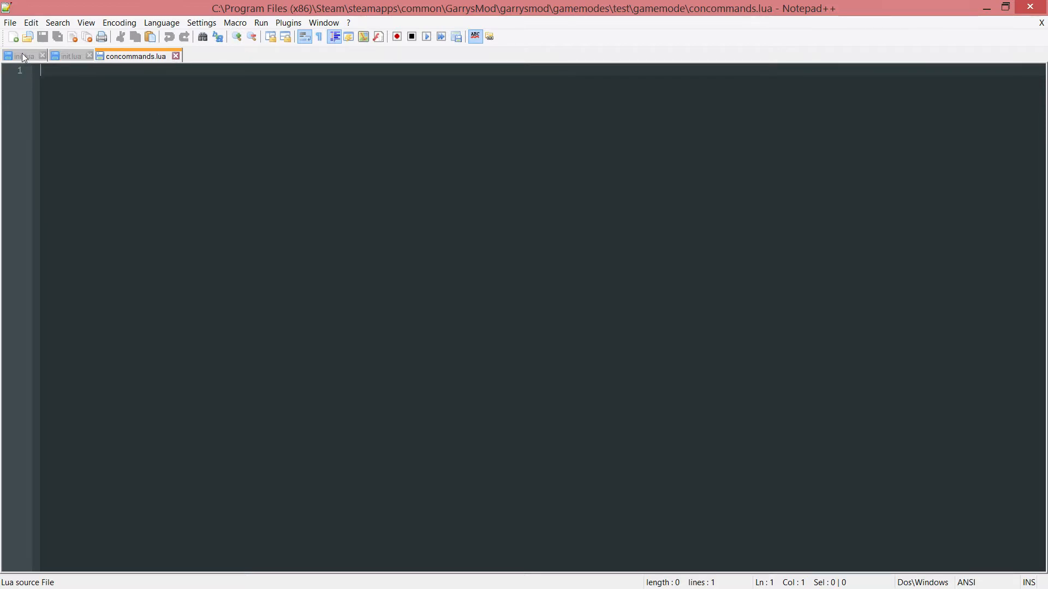
pyautogui.click(24, 55)
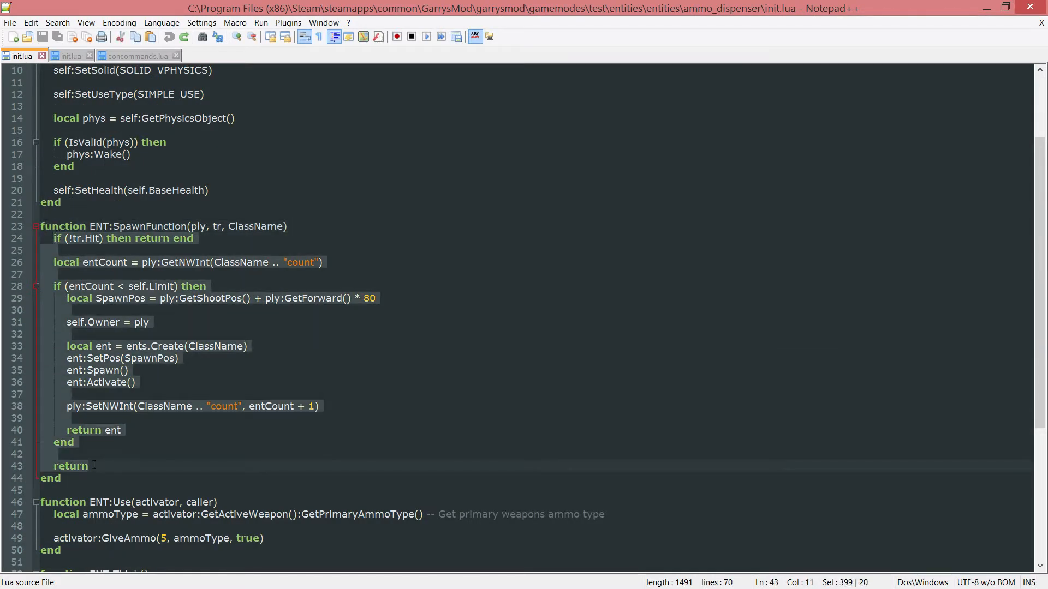
pyautogui.click(134, 56)
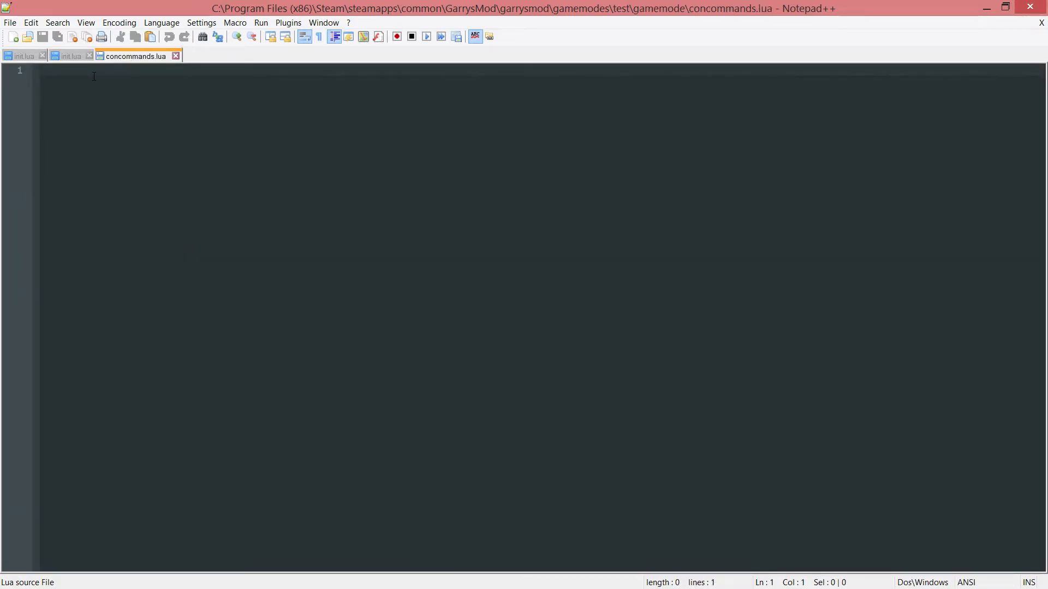
# - Write the function buyEntity(ply, cmd, args) skeleton with its closing end
pyautogui.write('function buynt')
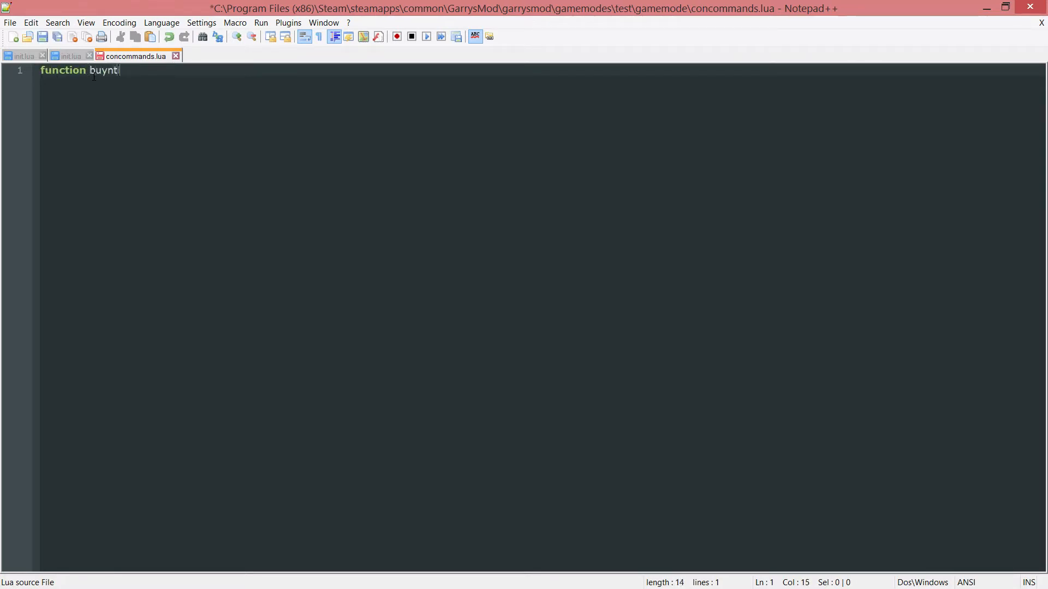
pyautogui.write('Entity()')
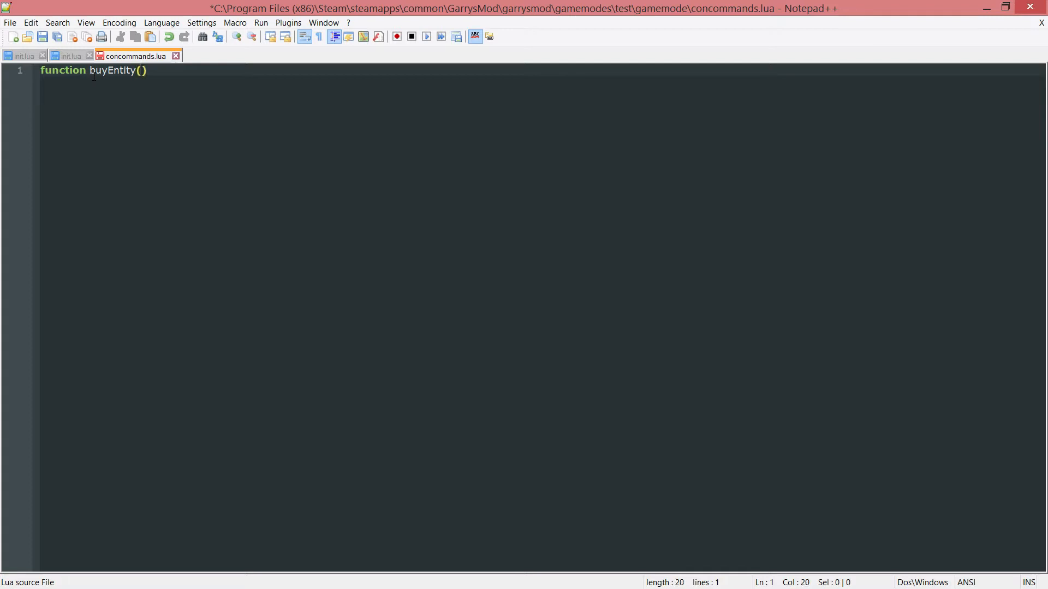
pyautogui.write('p')
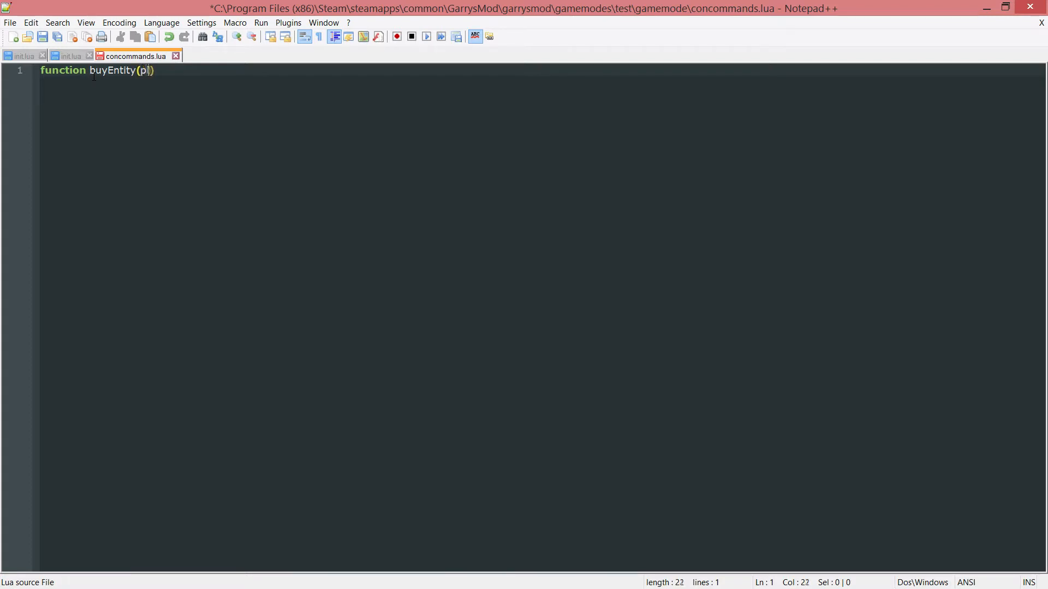
pyautogui.write('ly,')
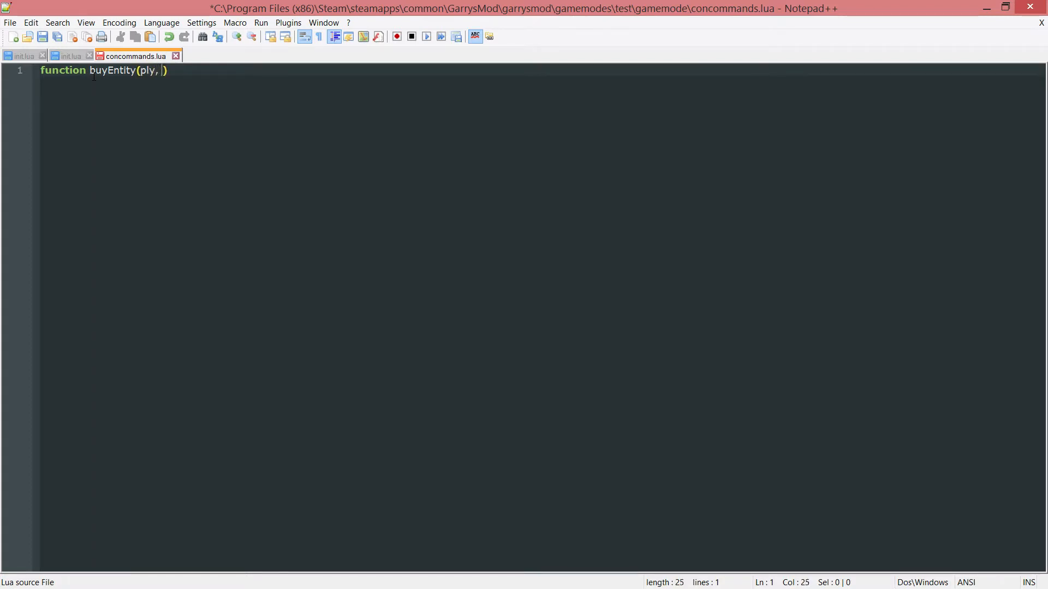
pyautogui.write('cmd,')
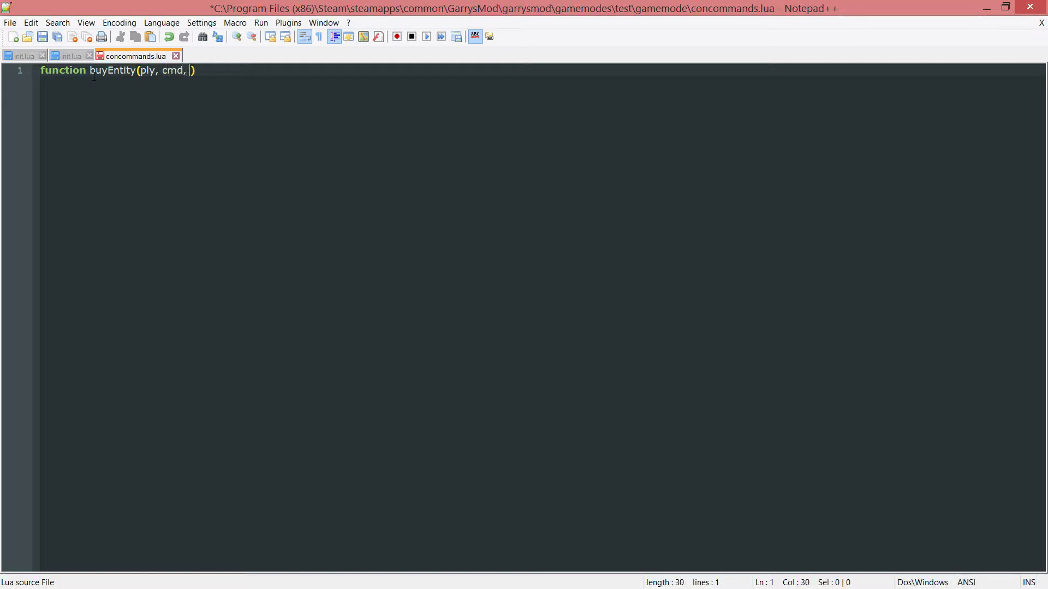
pyautogui.write('args')
pyautogui.write('end')
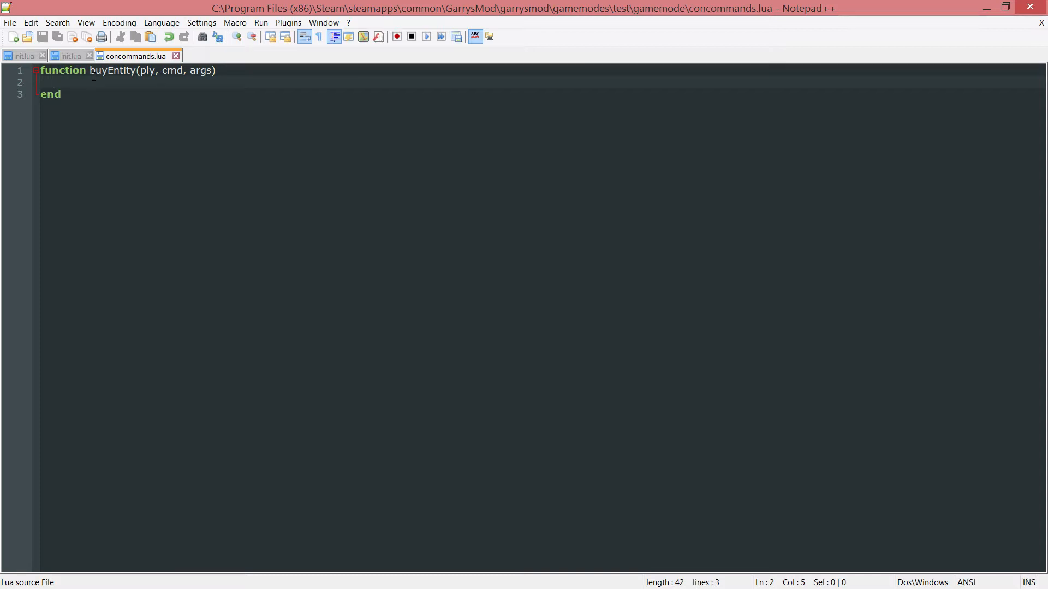
# - Insert an if (args[1] != nil) then block with its own end, and save
pyautogui.write('if (args')
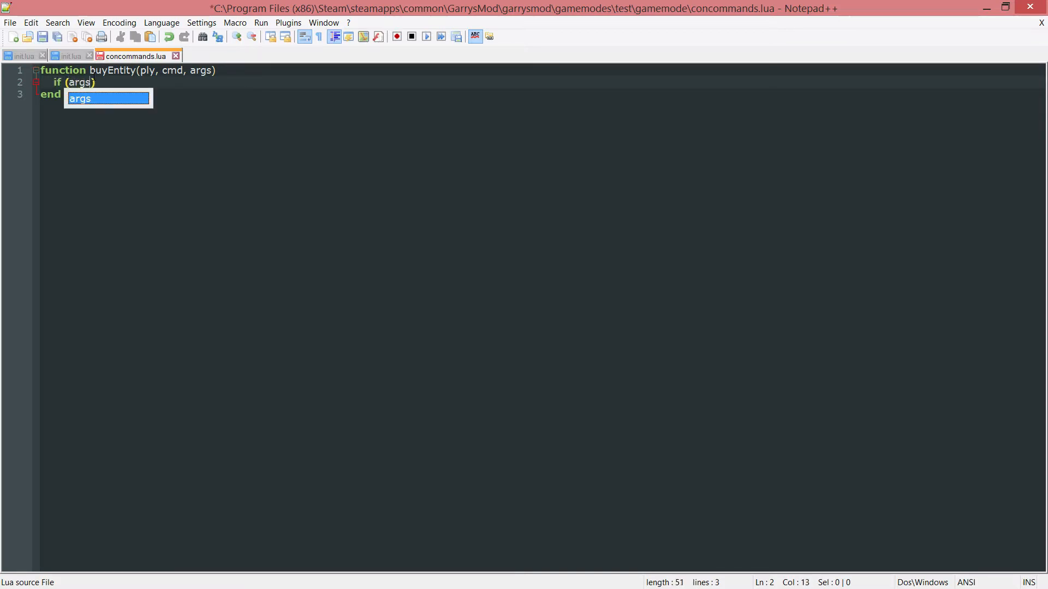
pyautogui.write('[1] !')
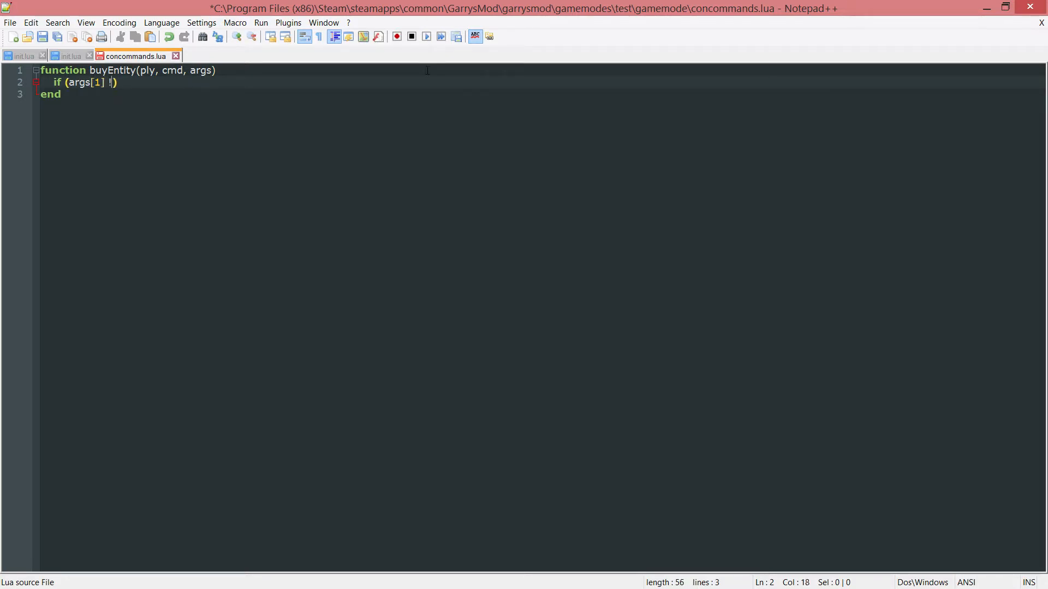
pyautogui.write('= nil')
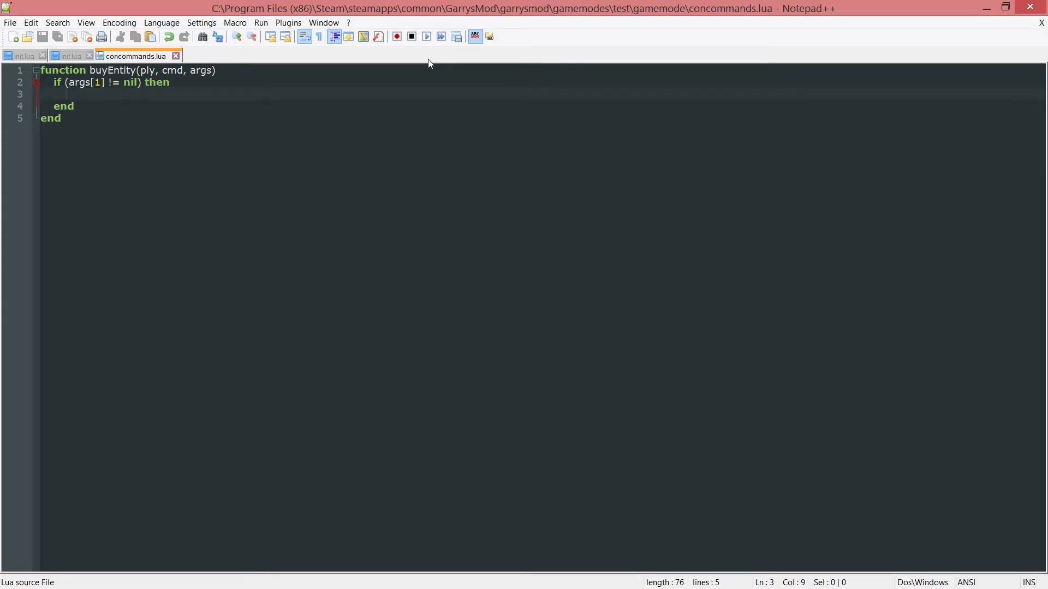
# - Add local ent = ents.Create(args[1]) inside the if block
pyautogui.write('local ent = en')
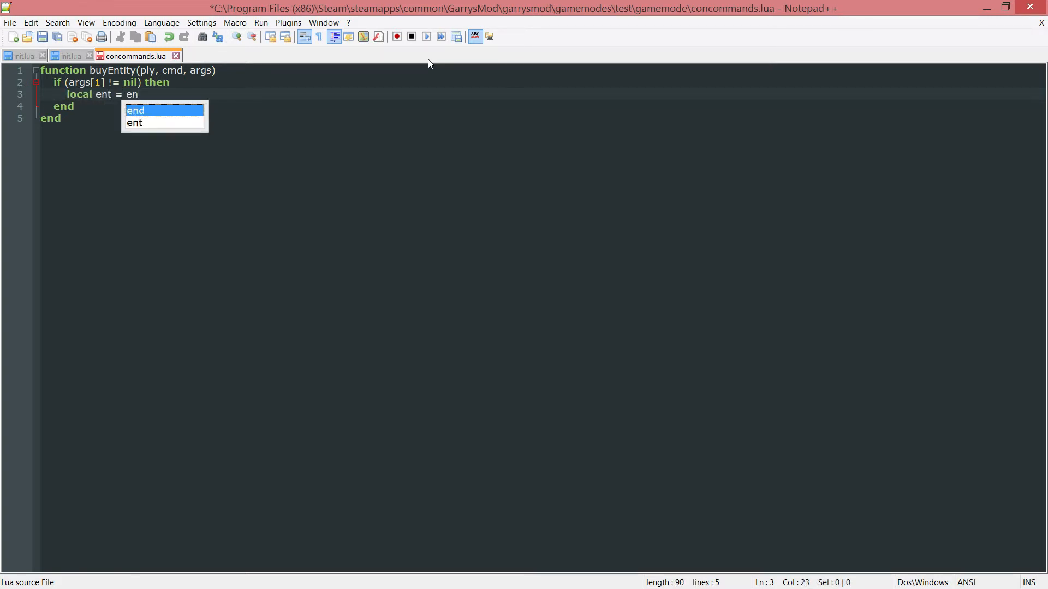
pyautogui.write('ts.create(')
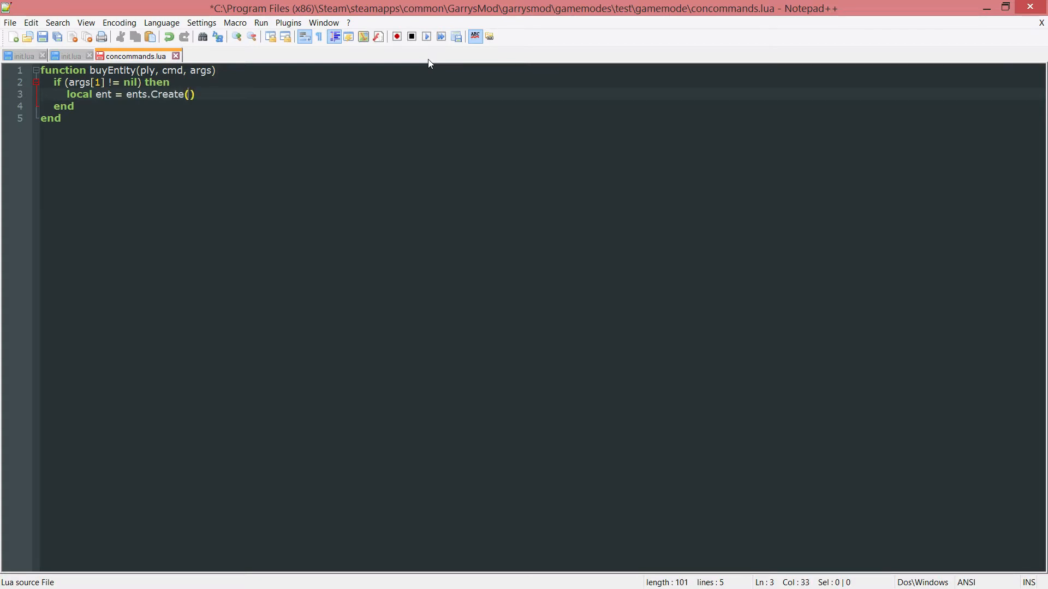
pyautogui.write('args[1]')
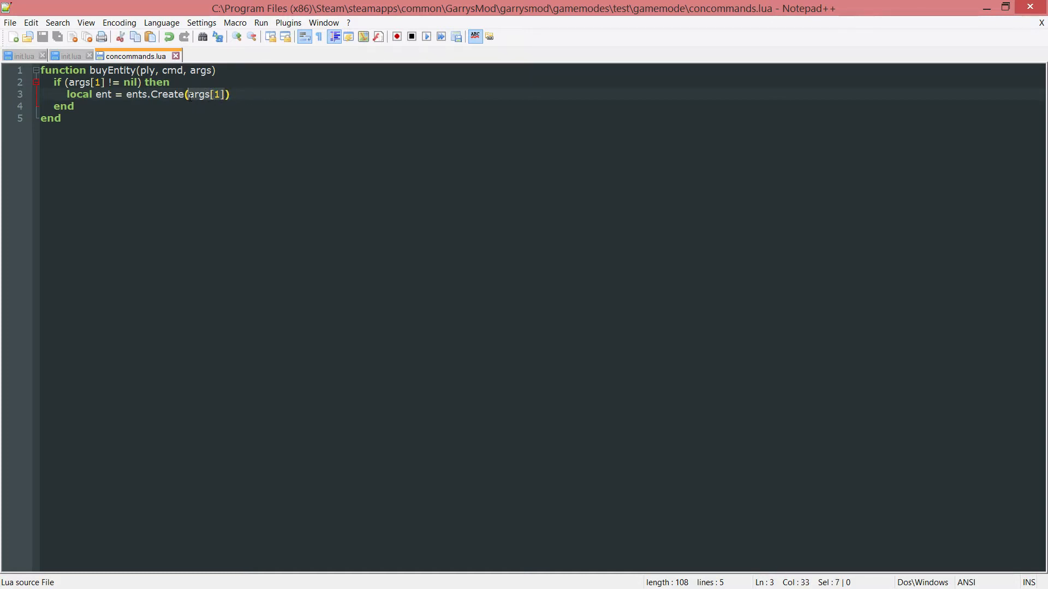
pyautogui.press('Enter')
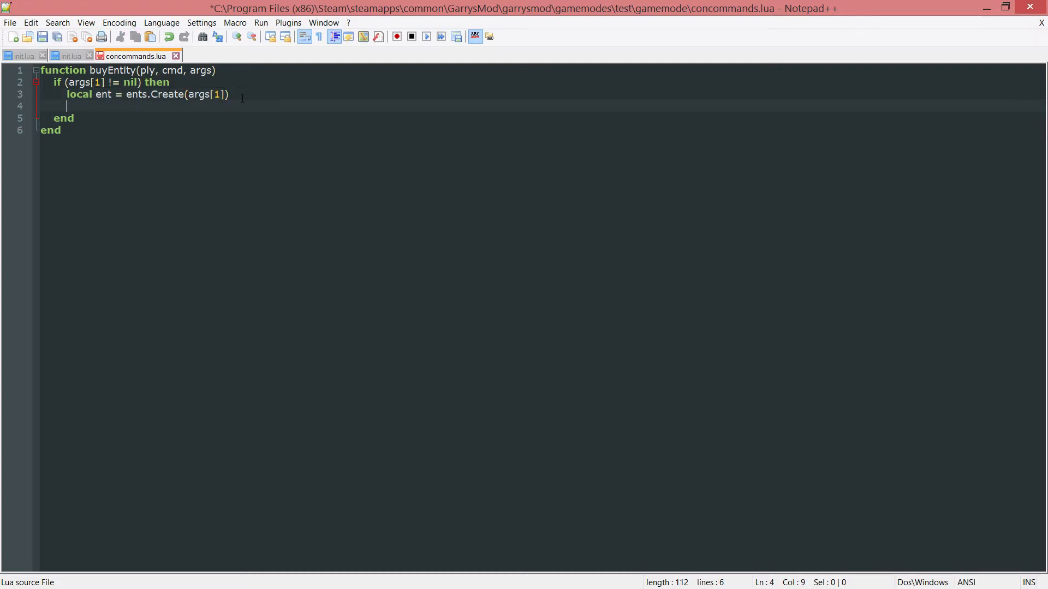
# - Store ply:GetEyeTrace() in local tr and add lines after the end
pyautogui.write('local tr')
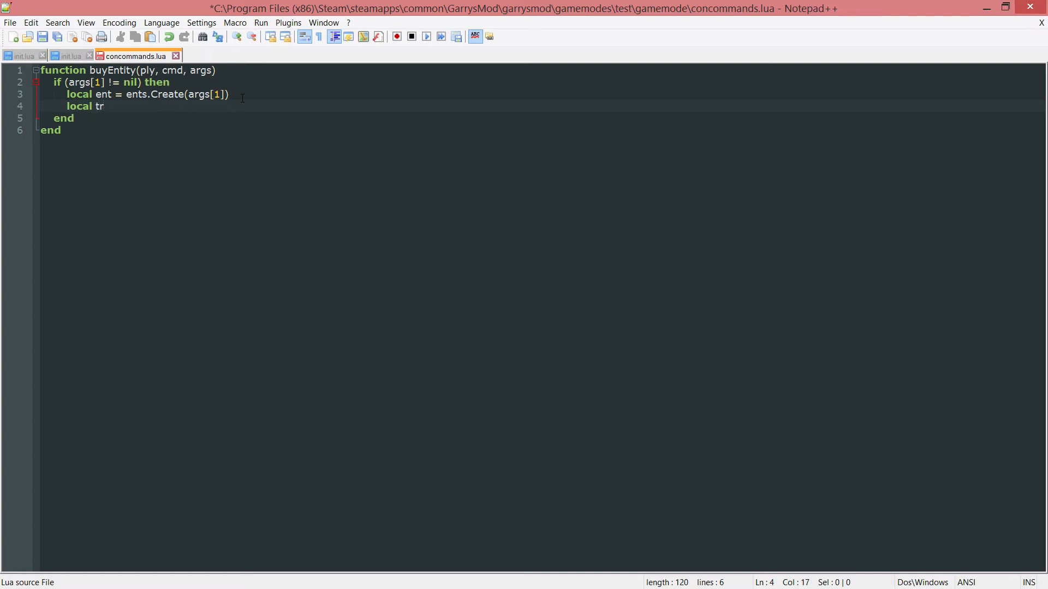
pyautogui.write('= ply')
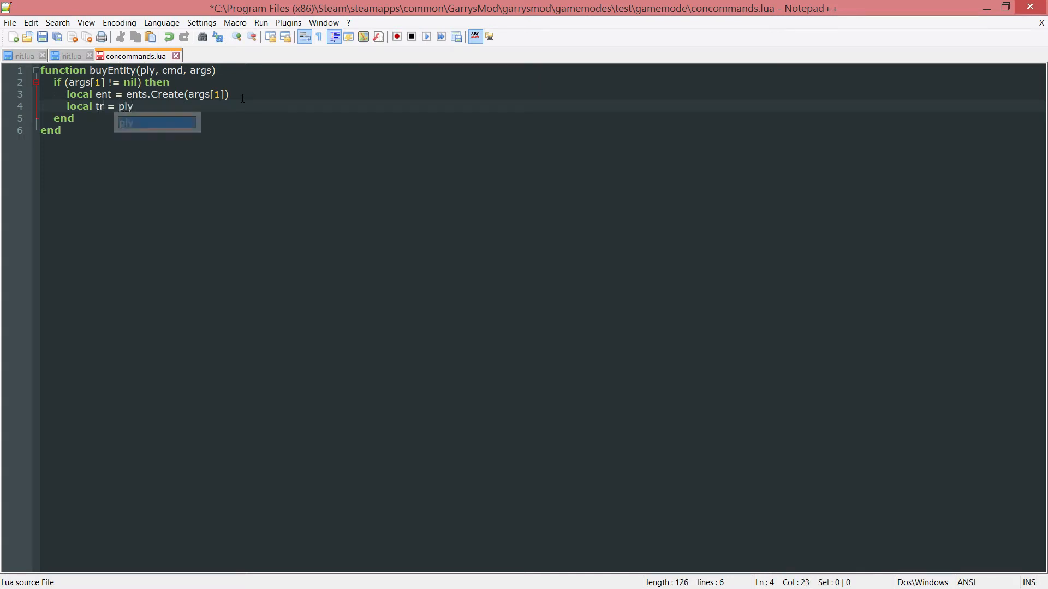
pyautogui.write(':')
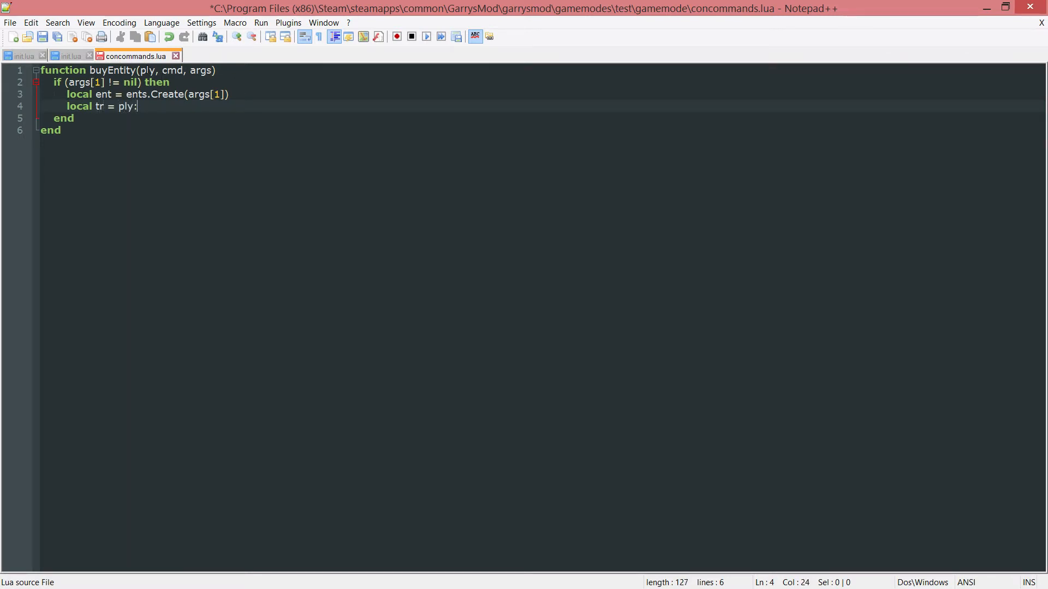
pyautogui.write('G')
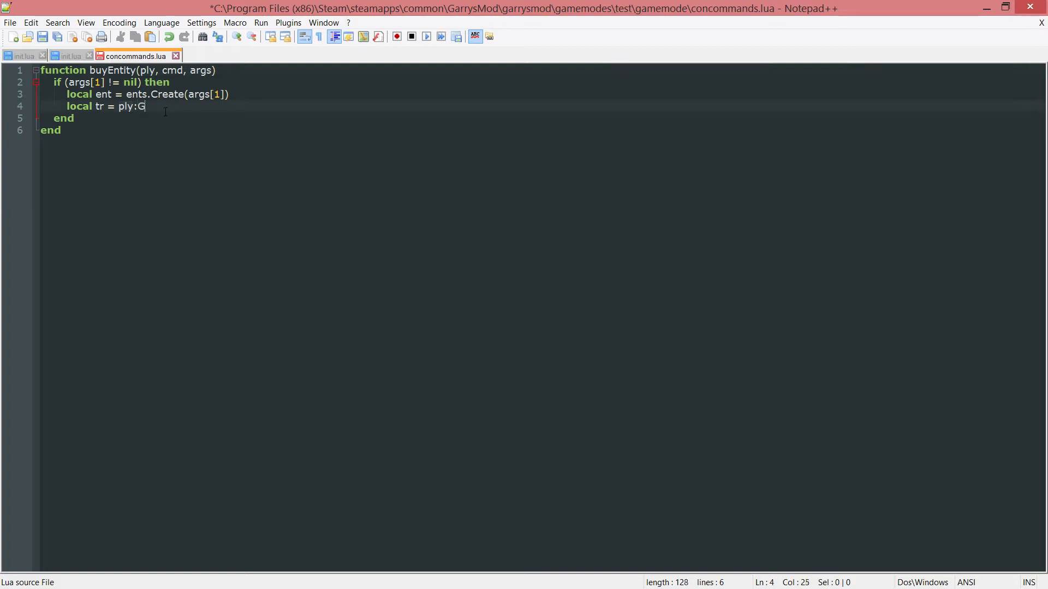
pyautogui.write('etEyeTra')
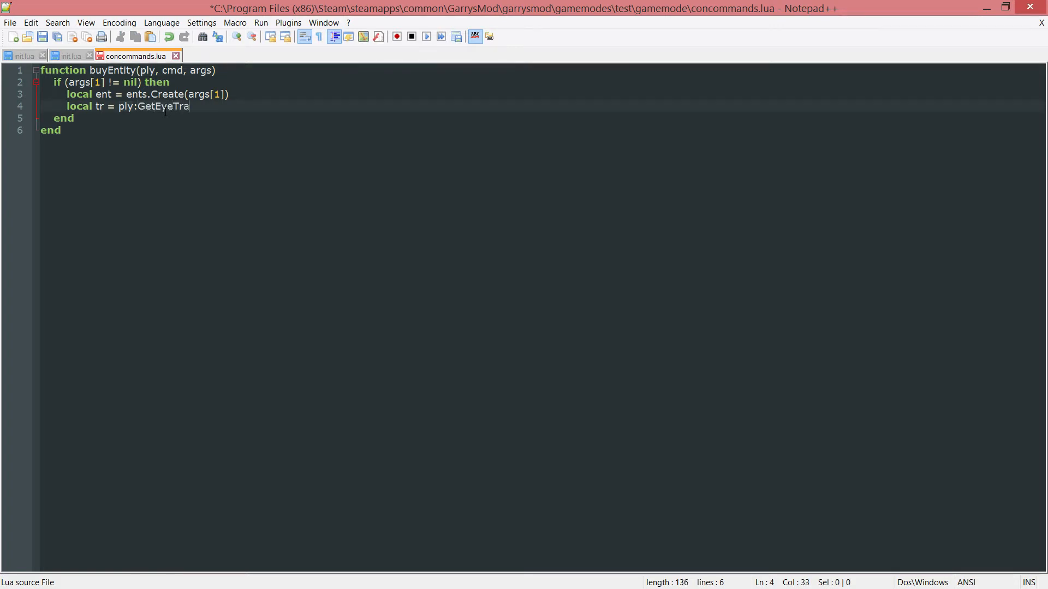
pyautogui.write('ce()')
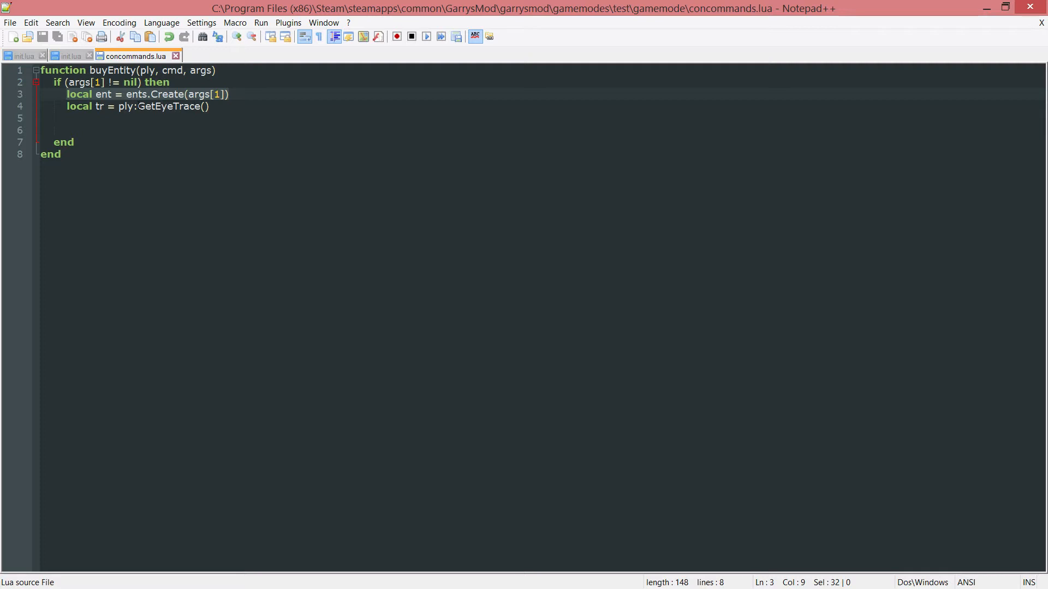
pyautogui.press('enter')
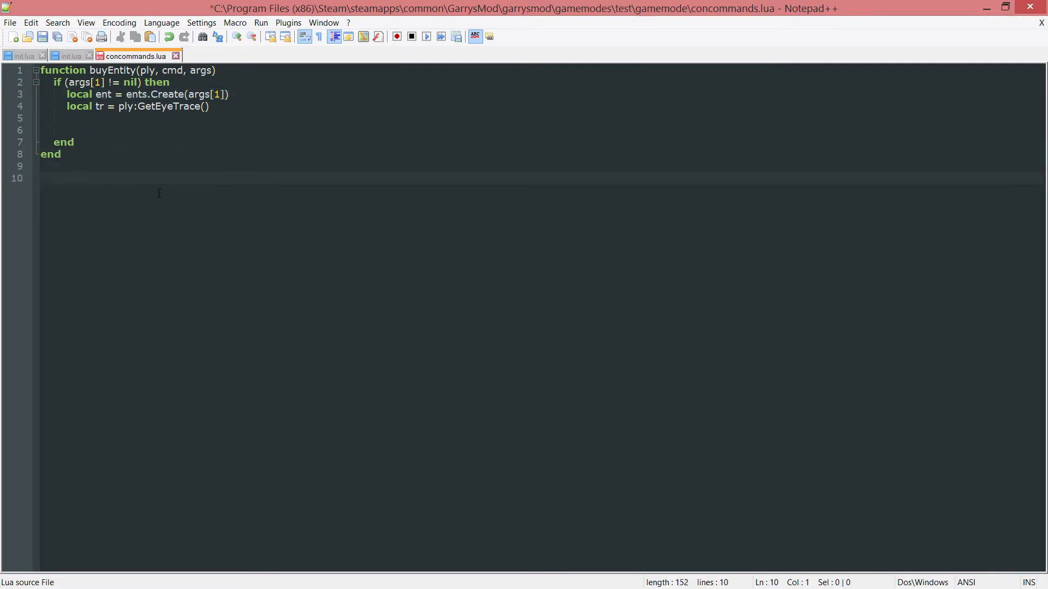
# - Remove the stray 'buy_entity' text below the function and save concommands.lua
pyautogui.write('buy_')
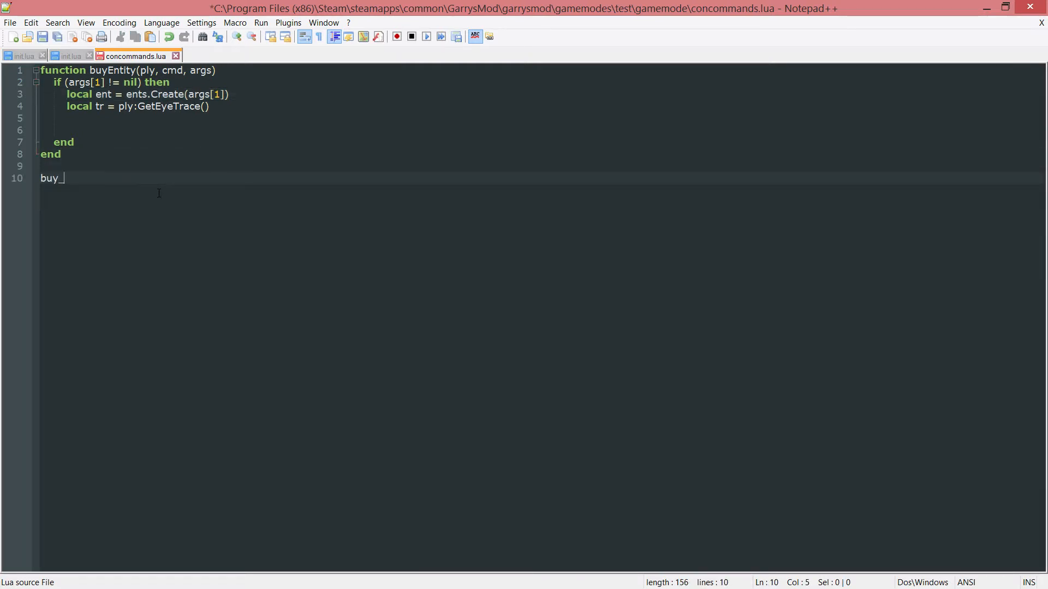
pyautogui.write('entity c')
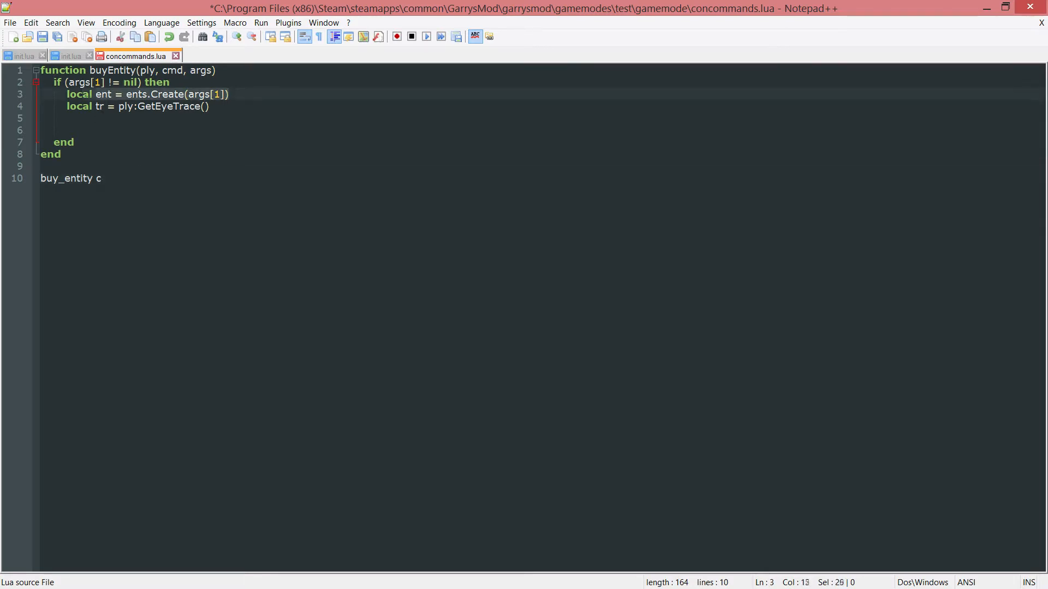
pyautogui.doubleClick(78, 94)
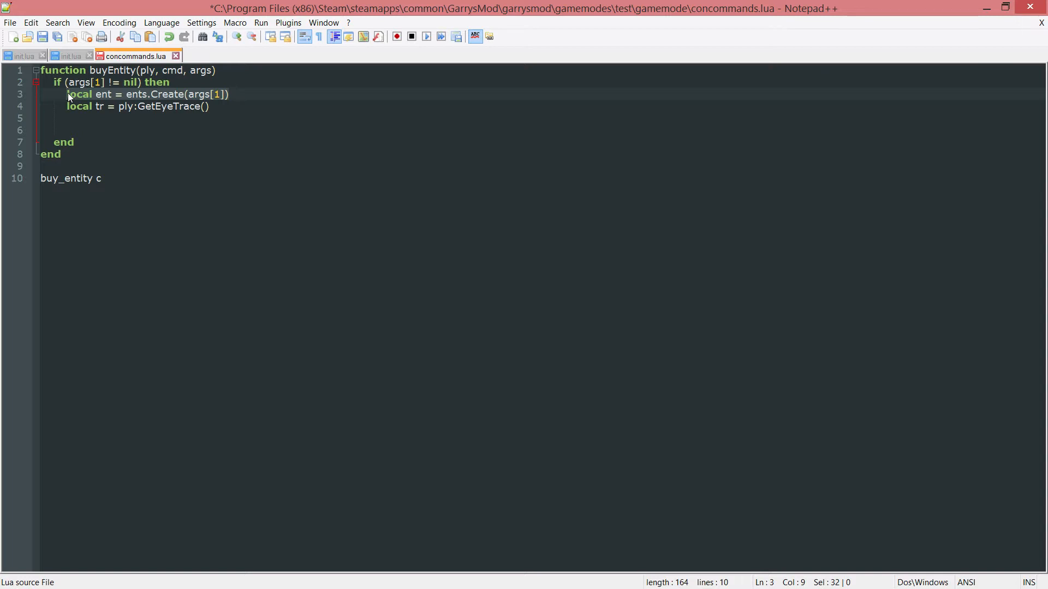
pyautogui.click(102, 178)
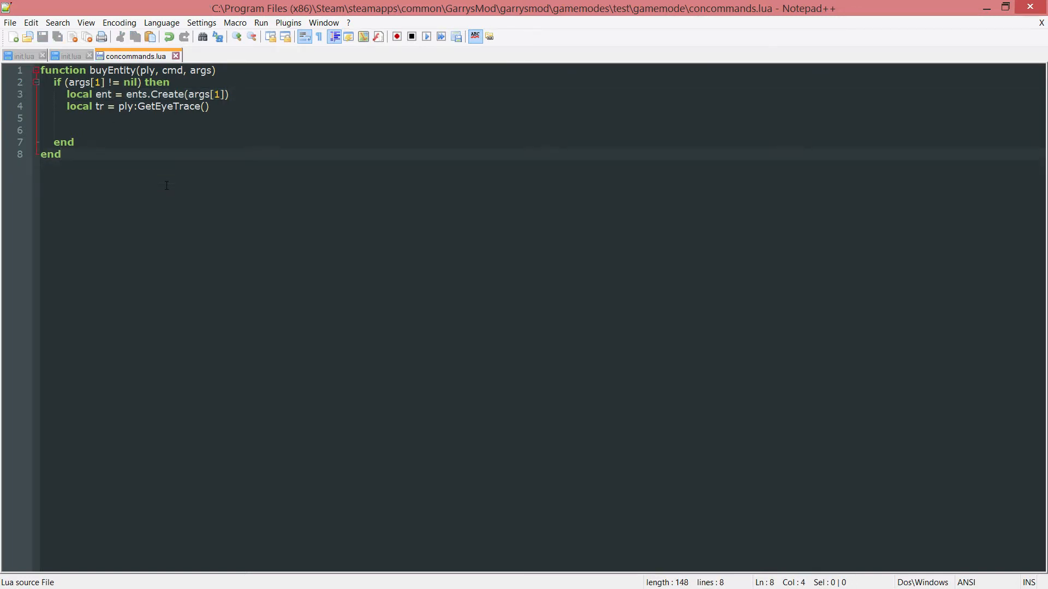
# - Write the if (ent:IsValid()) block with tr.Hit, entCount limit, SetPos, Spawn, Activate and SetNWInt
pyautogui.write('if ()')
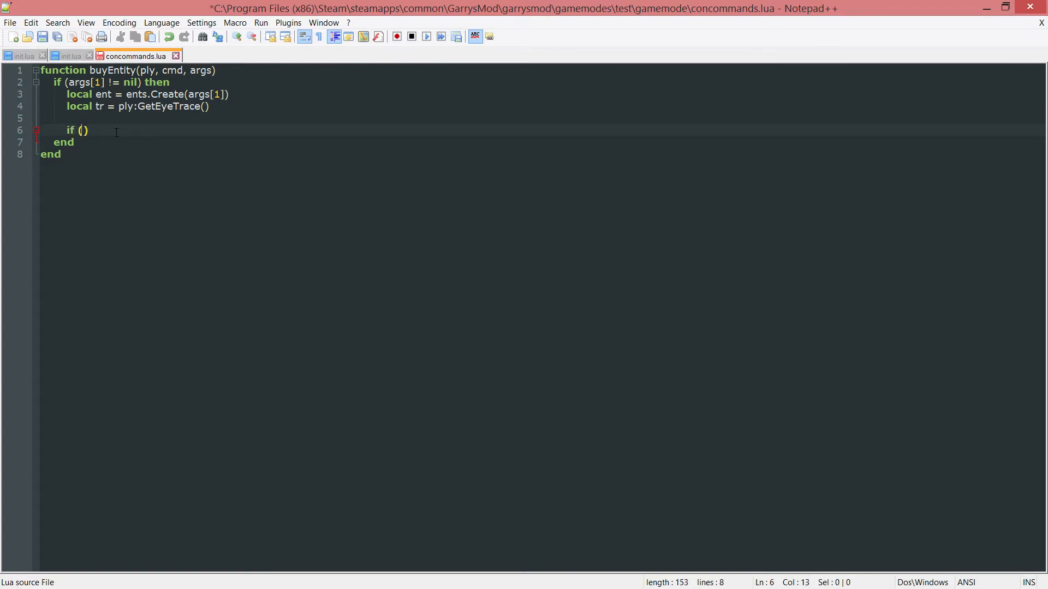
pyautogui.write('ent:IsValid(')
pyautogui.write('local')
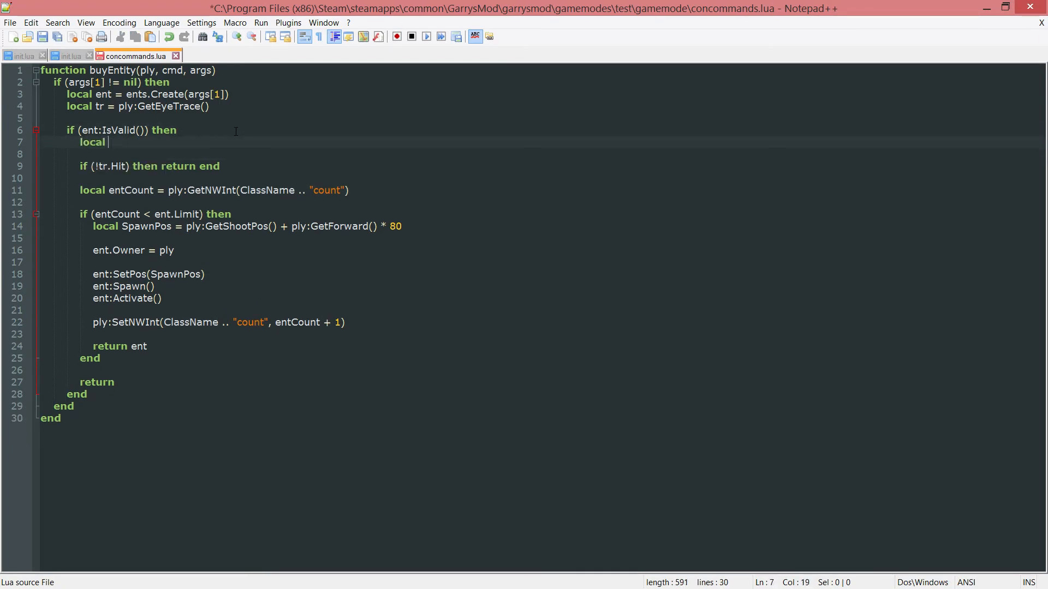
# - Set ClassName = ent:GetClass() on line 7, save, and type ammo_dispenser
pyautogui.write('ClassName = ent')
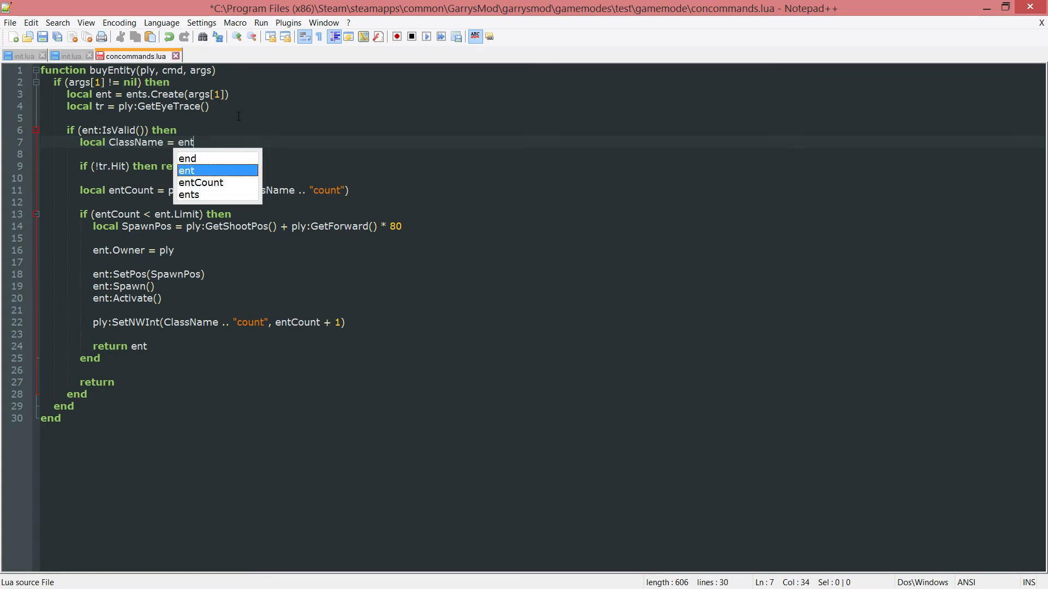
pyautogui.write(':GetClass()')
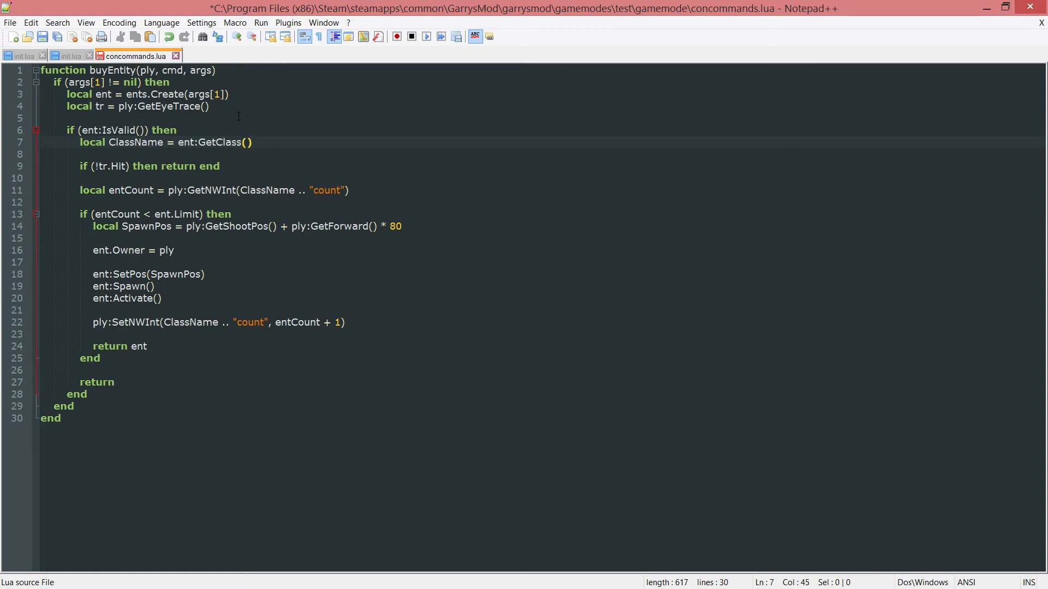
pyautogui.click(42, 36)
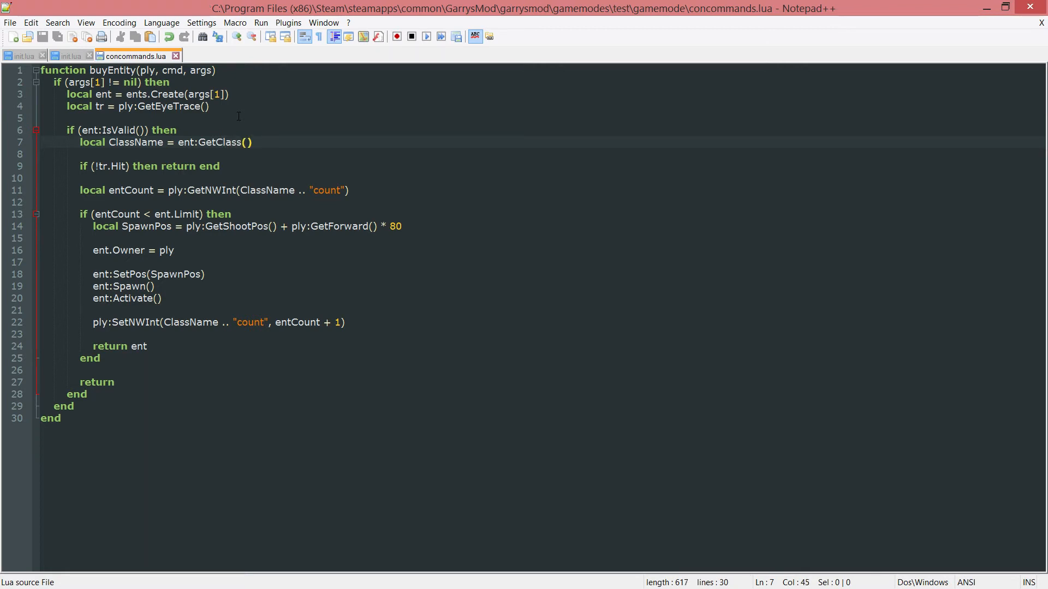
pyautogui.write('ammo')
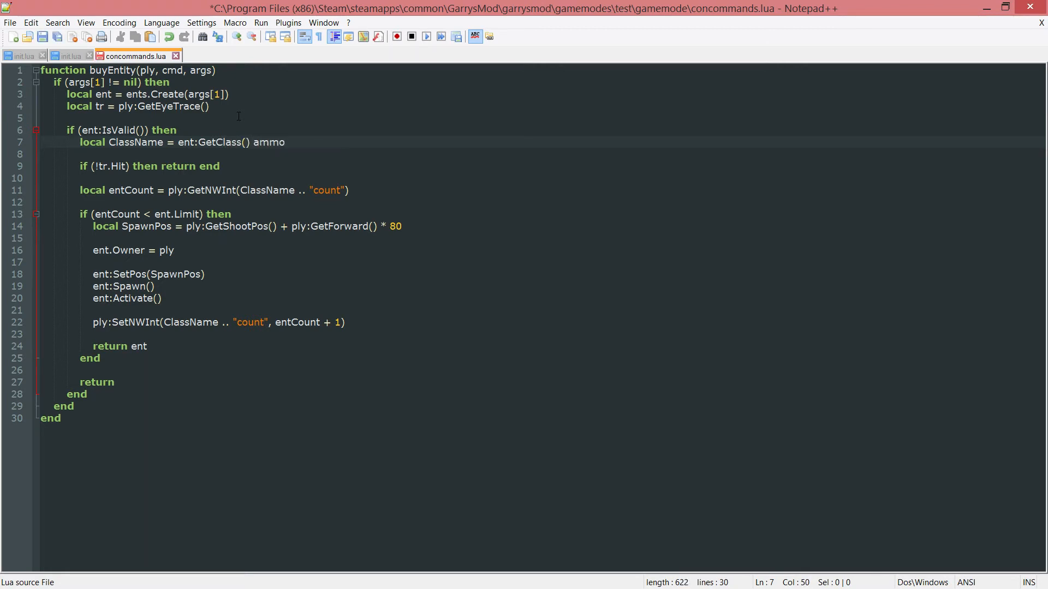
pyautogui.write('_dispenser')
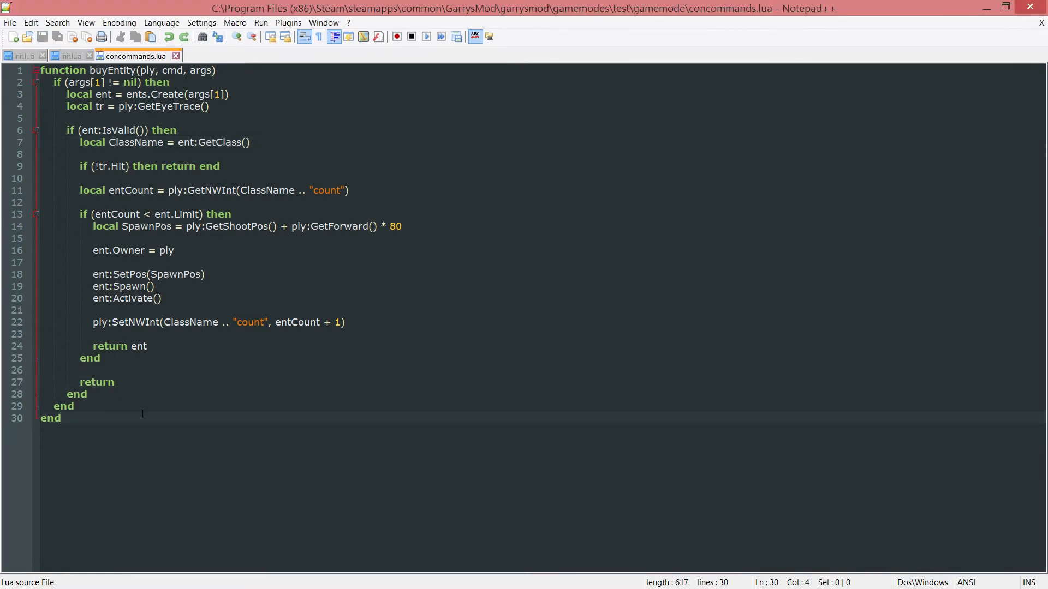
# - Add concommand.Add("buy_entity", buyEntity) after the function's final end and save
pyautogui.press('Enter')
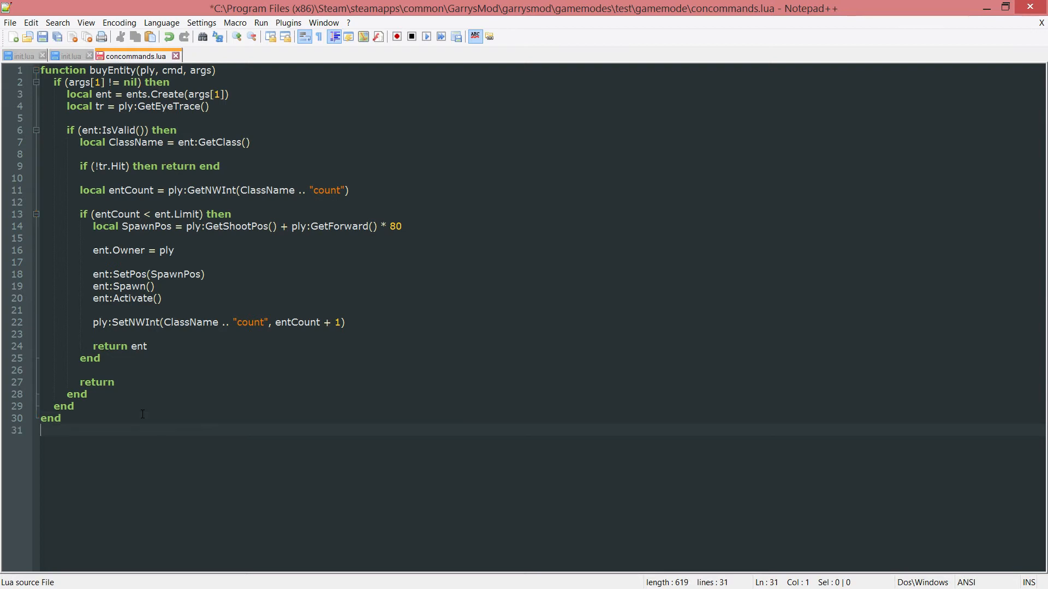
pyautogui.write('concommand')
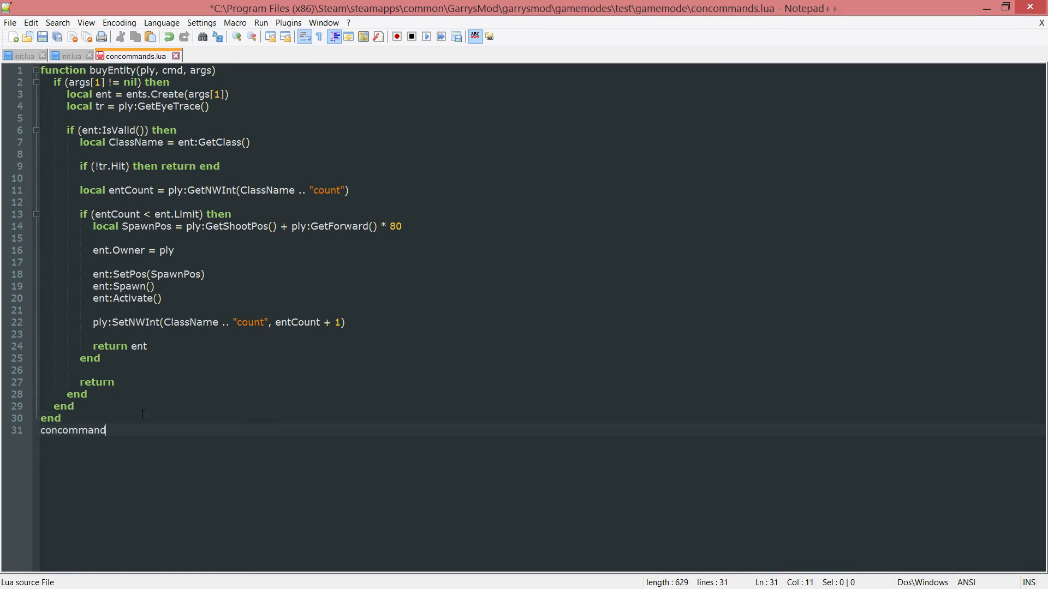
pyautogui.write('.Add()')
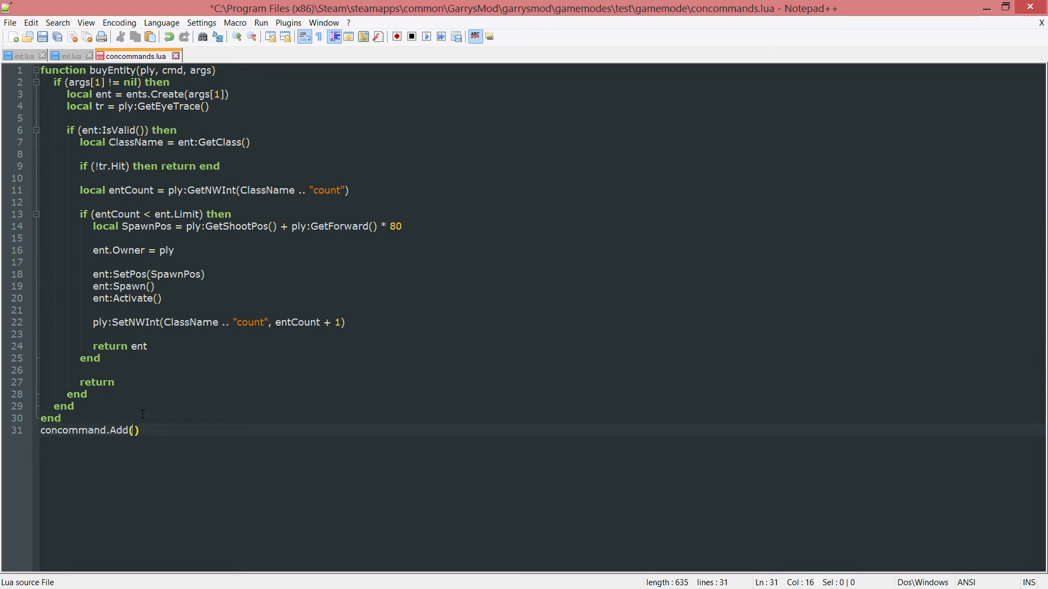
pyautogui.write('""')
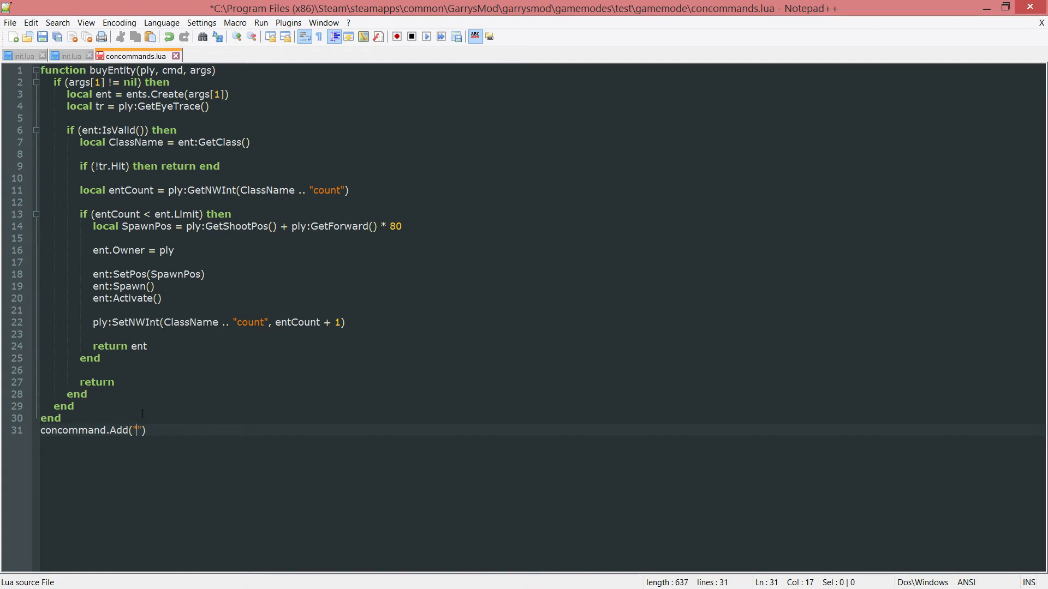
pyautogui.write('buy_ent')
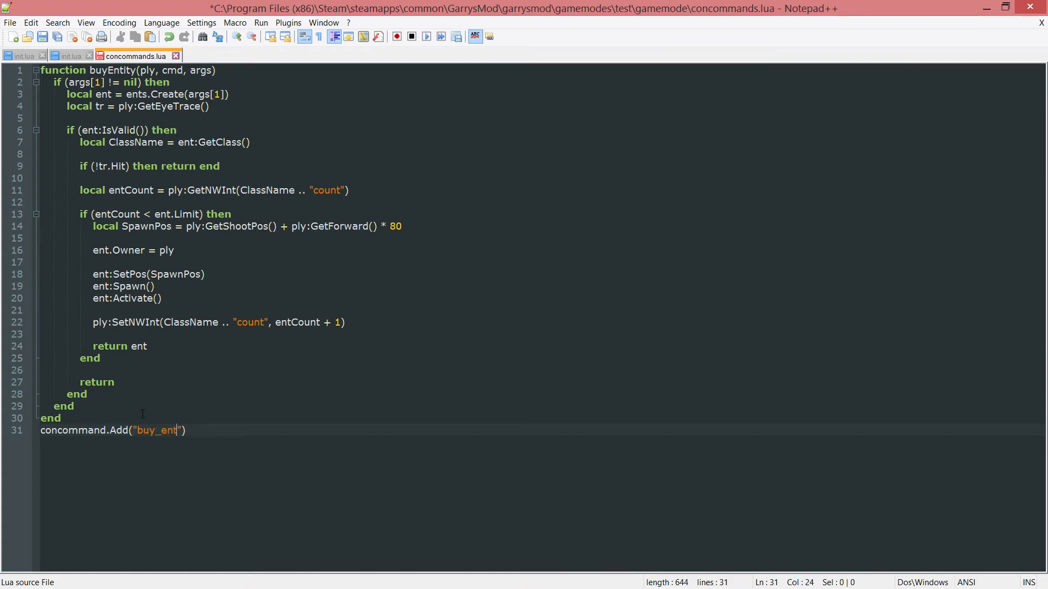
pyautogui.write('ity')
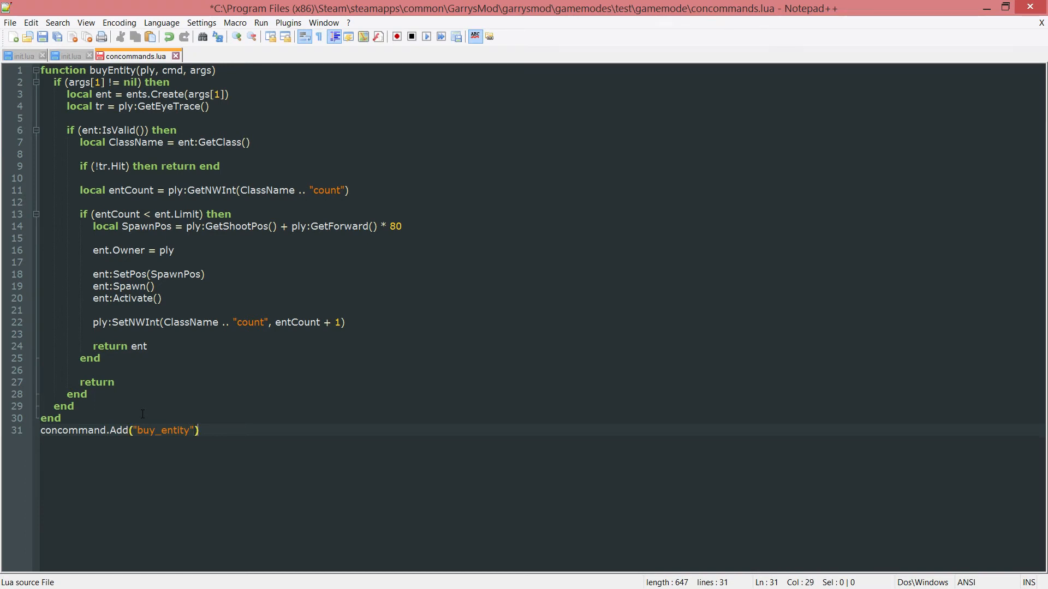
pyautogui.write('buy_ent')
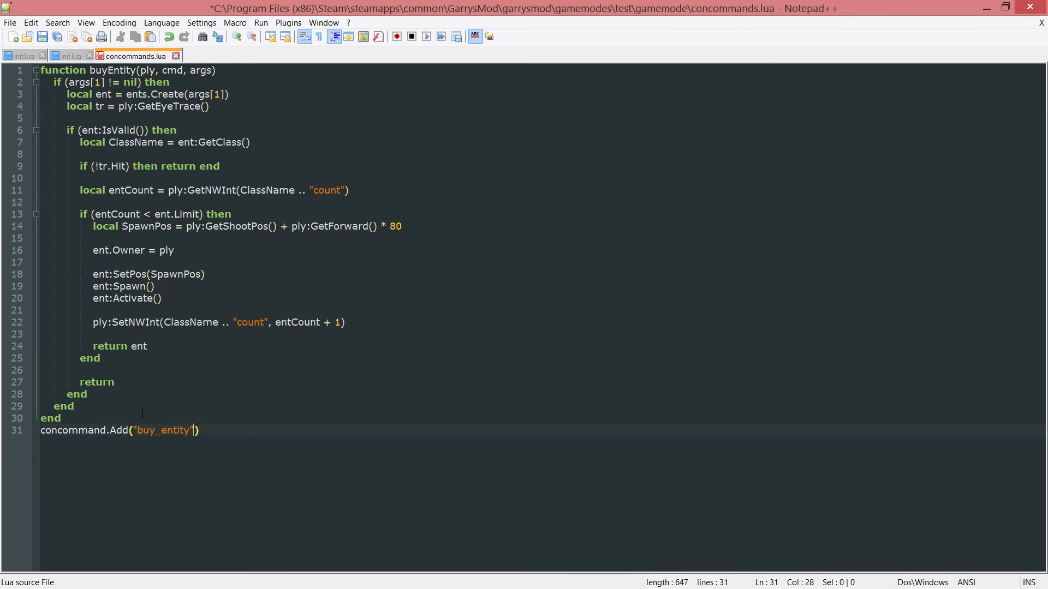
pyautogui.write(',')
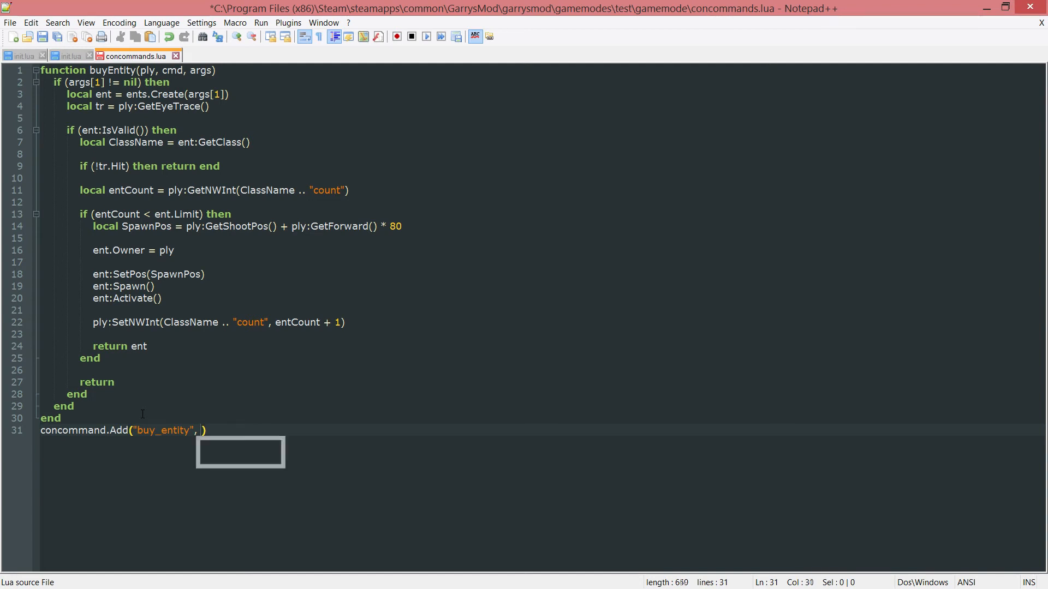
pyautogui.write('buyEntity')
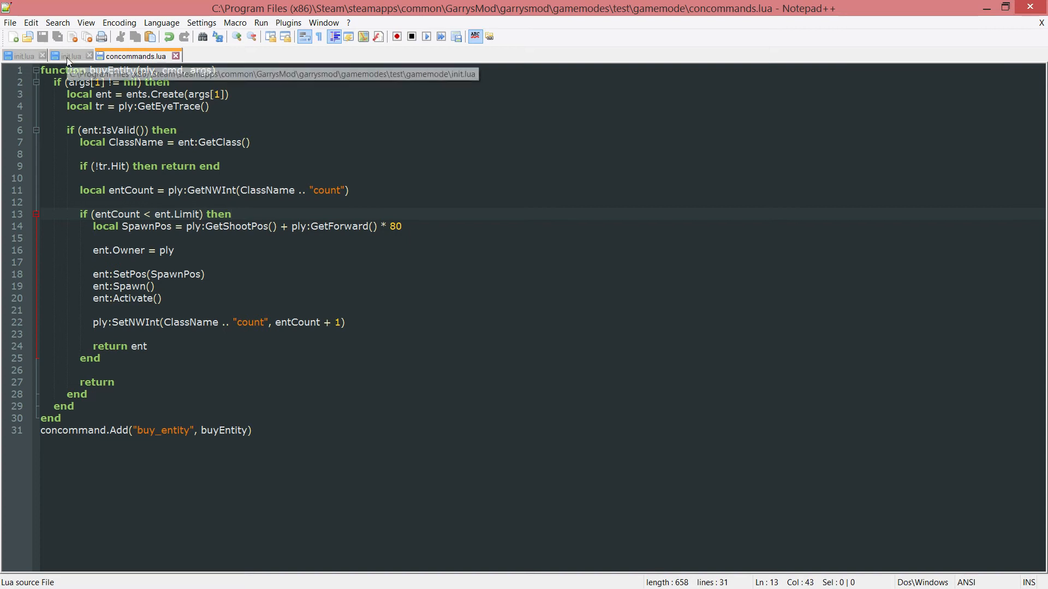
# - Add include("concommands.lua") on line 7 of init.lua and save it
pyautogui.click(67, 55)
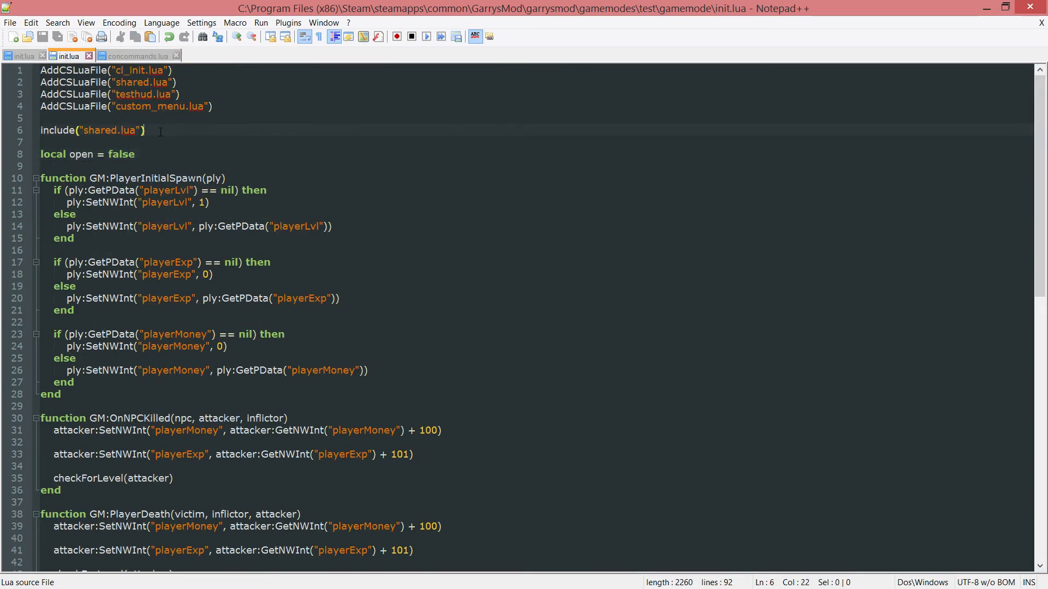
pyautogui.write('include("concommand.')
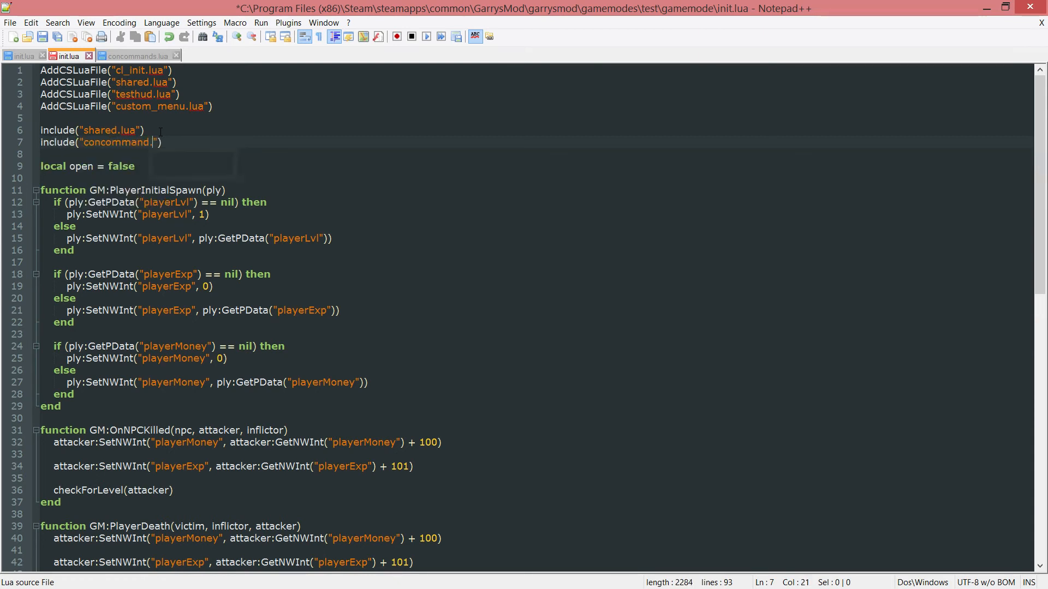
pyautogui.write('slua')
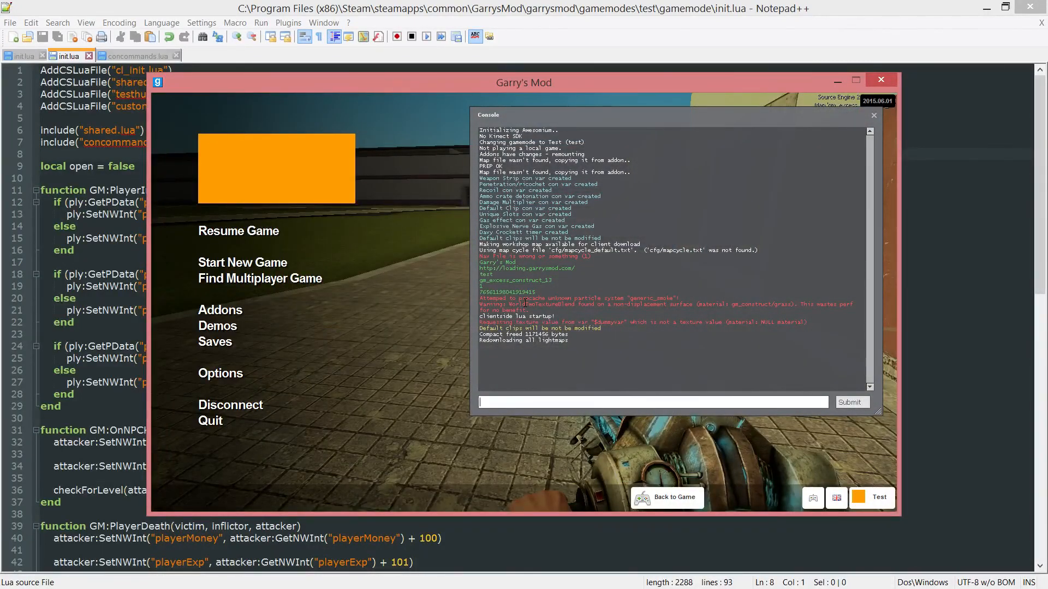
# - Run 'buy_entity ammo_dispenser' in the developer console, try another command, then resume the game
pyautogui.write('buy_entity ammo_')
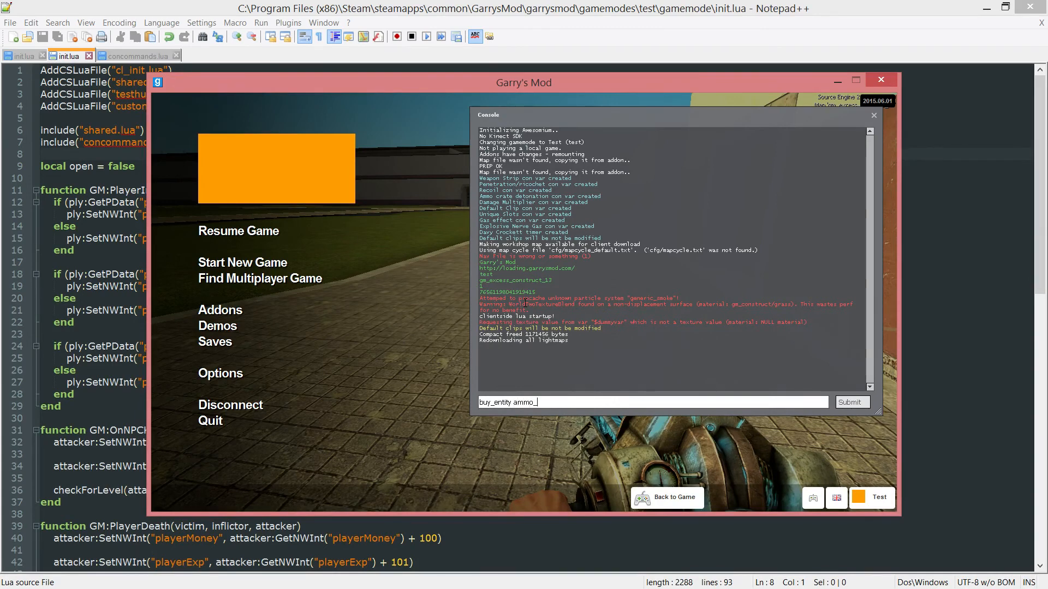
pyautogui.write('dispen')
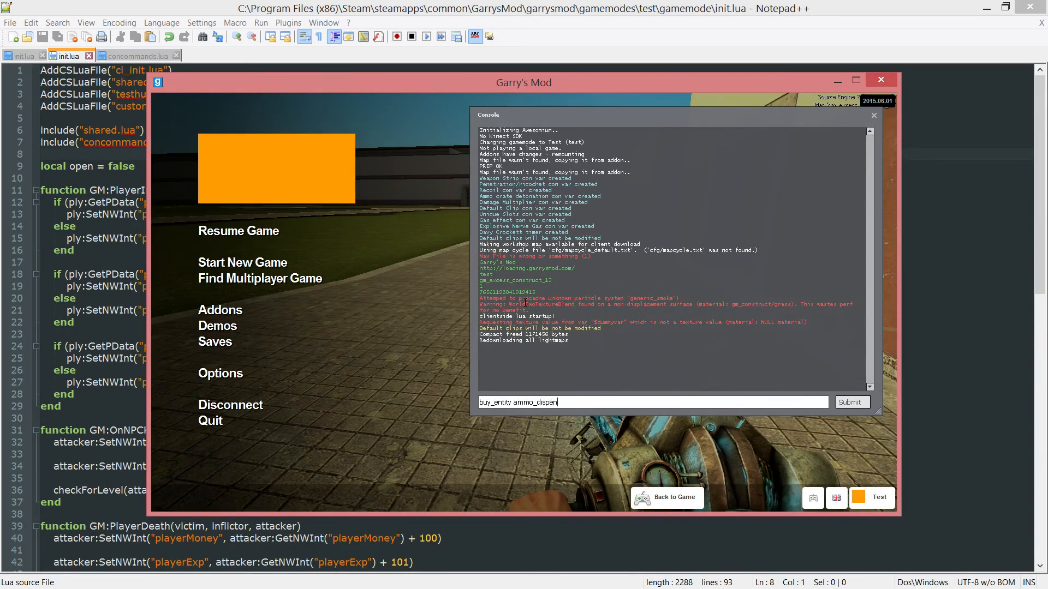
pyautogui.click(851, 402)
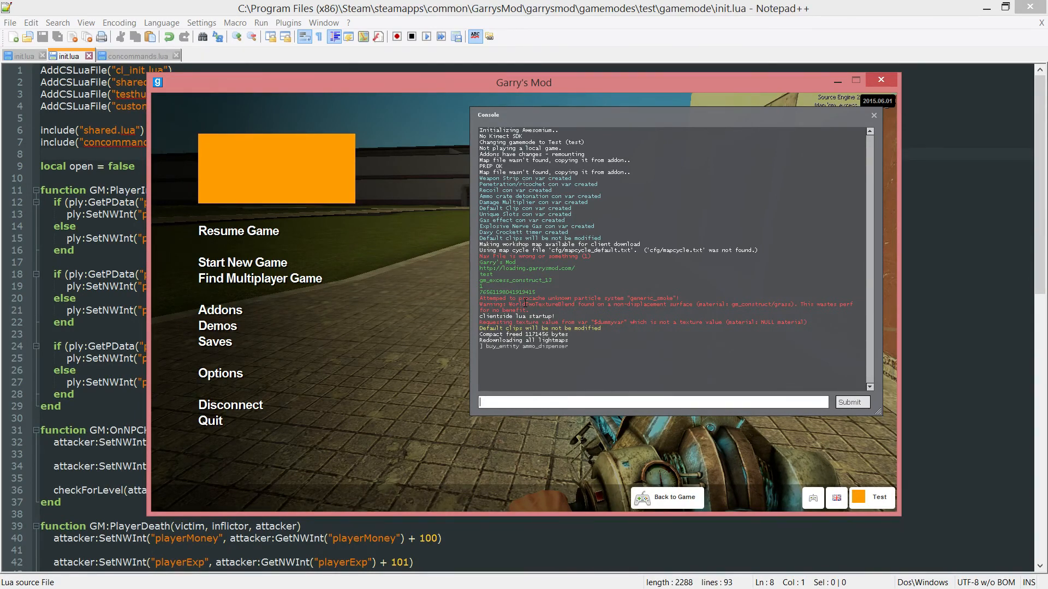
pyautogui.click(666, 497)
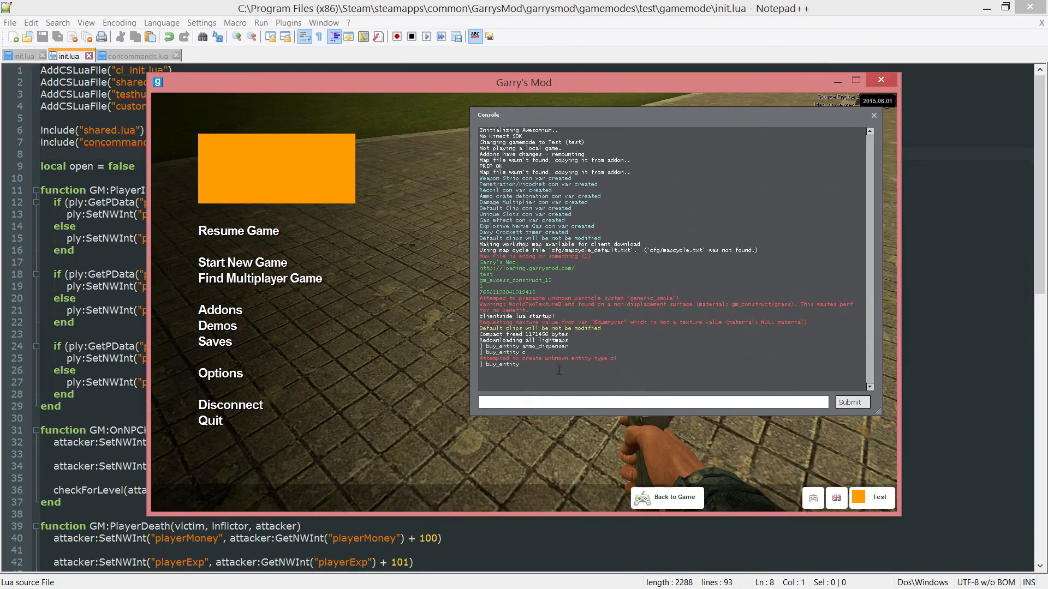
pyautogui.click(666, 497)
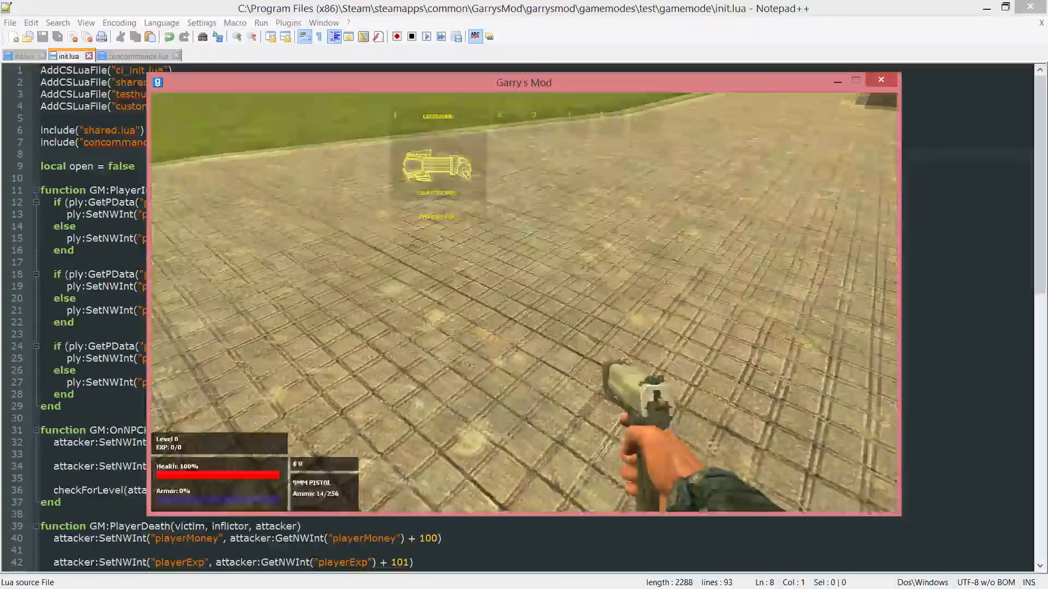